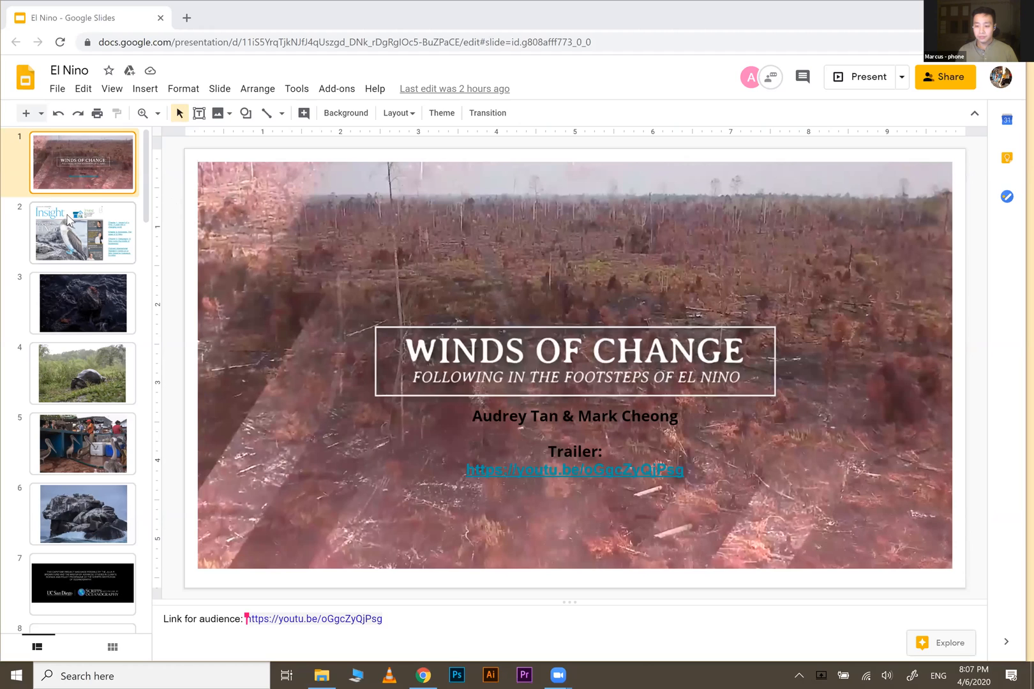
mouse_move(115, 169)
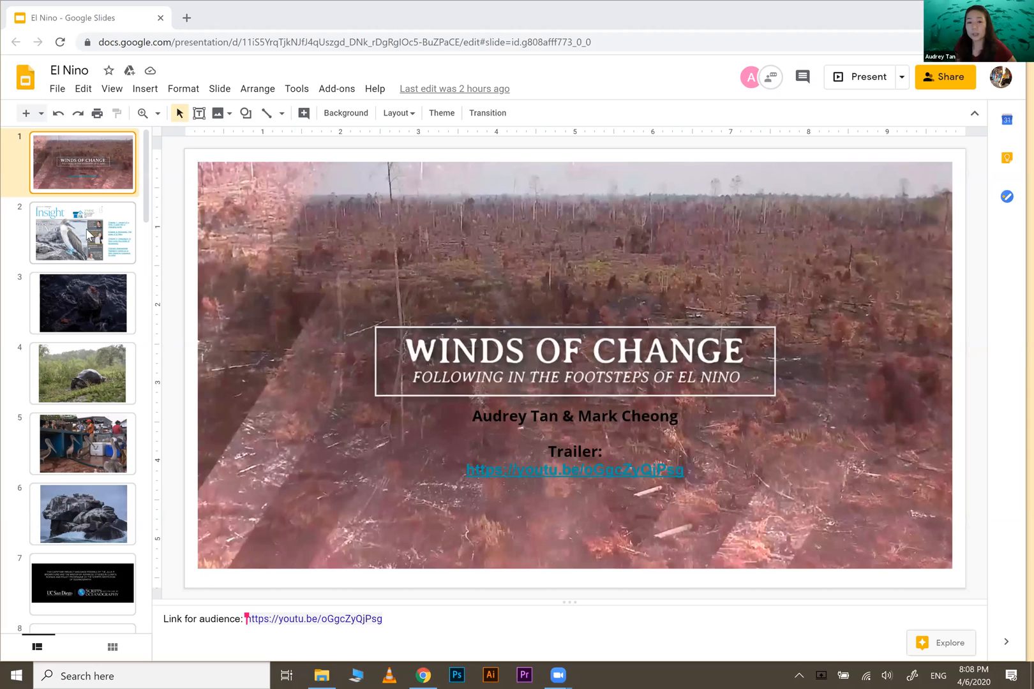
Show slide 2, the Insight newspaper front page with El Nino chapter links.
click(83, 232)
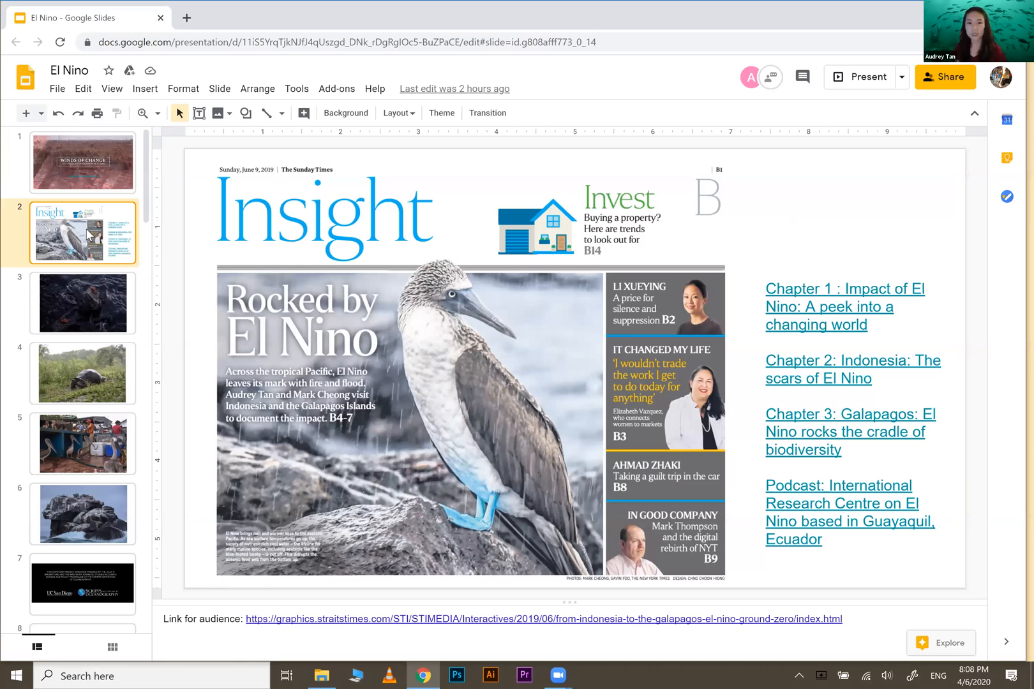
Show slide 3, the photo of red crabs on dark wave-washed rocks.
scroll(down, 3)
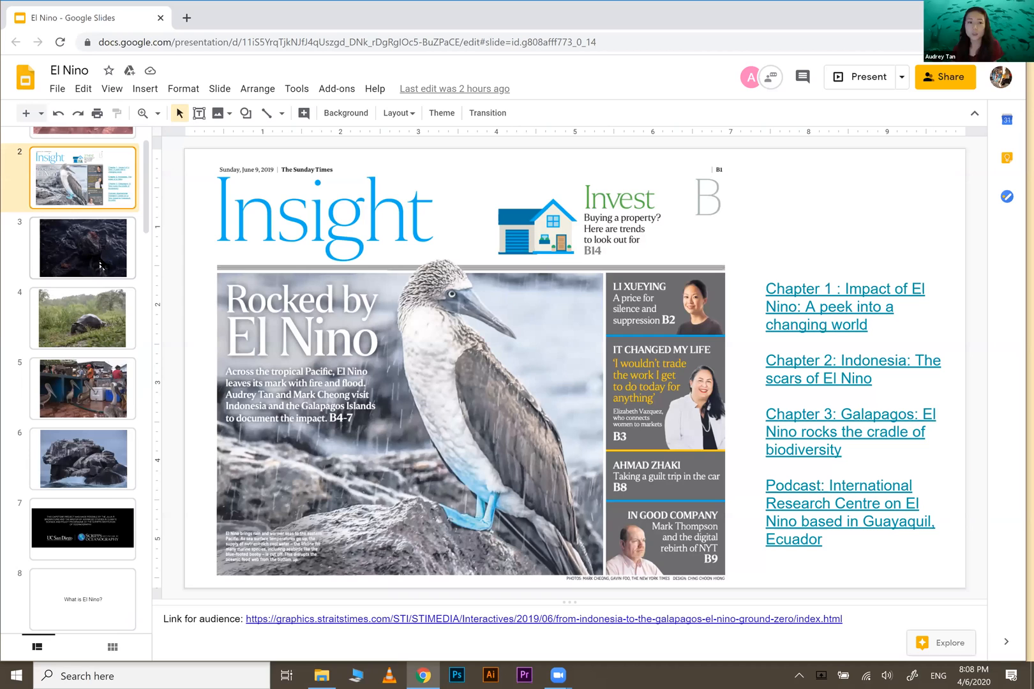
click(81, 248)
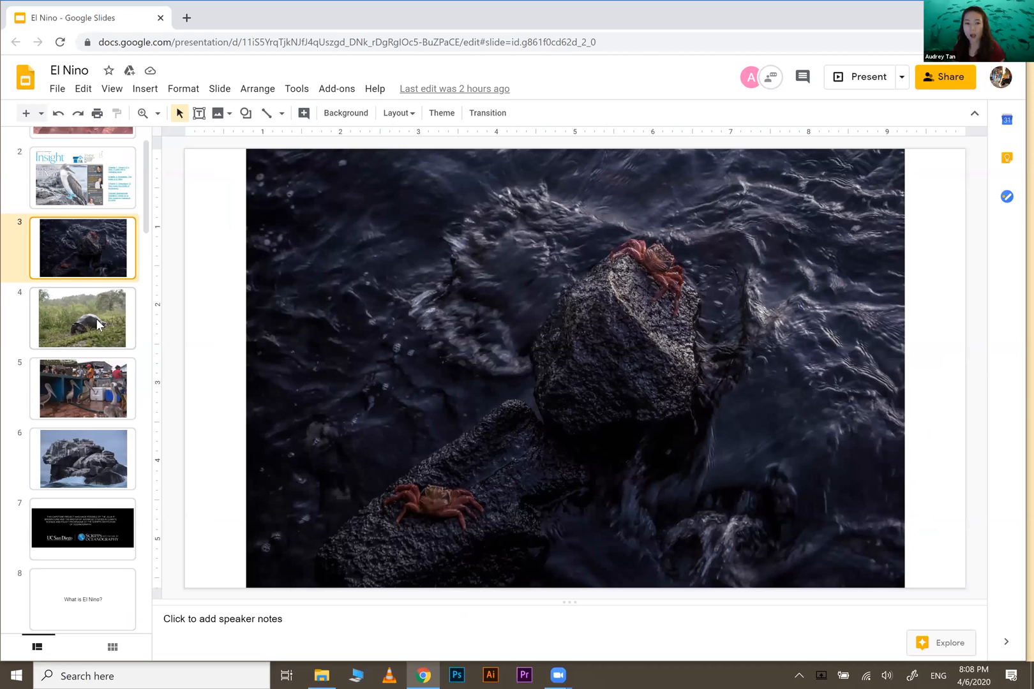
mouse_move(106, 401)
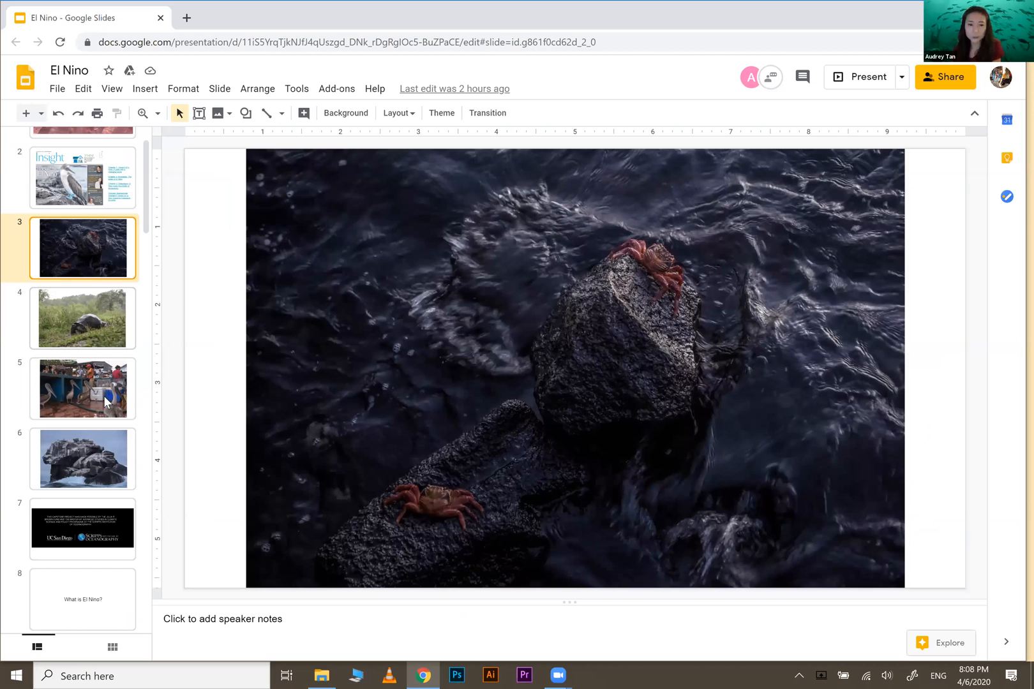
Advance through the pelican and rock photo slides toward 'What is El Nino?'.
click(82, 388)
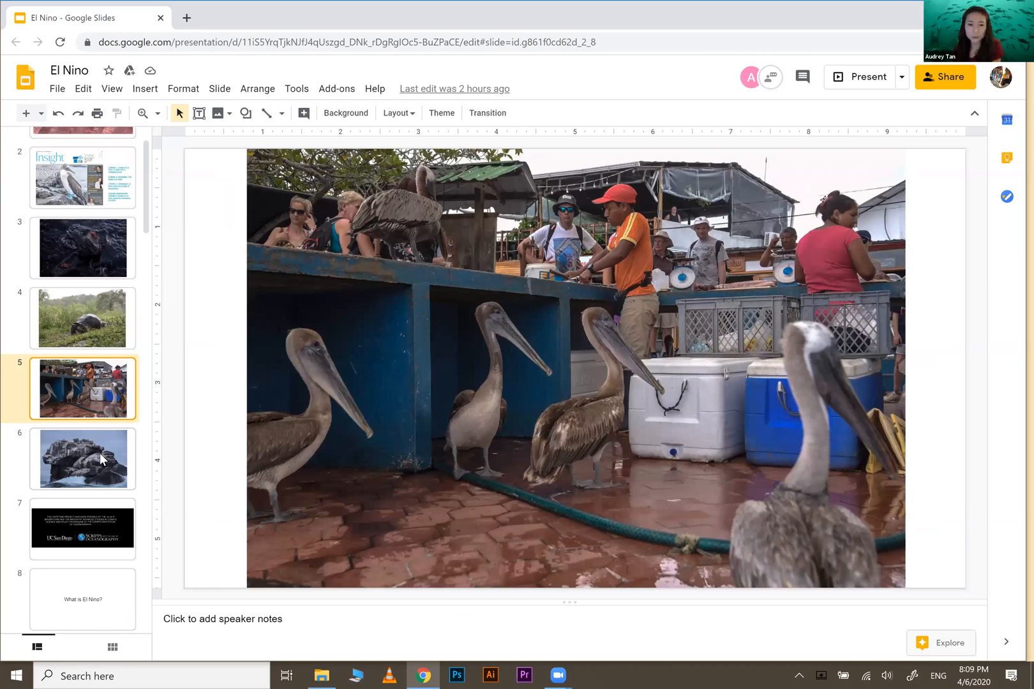
click(83, 458)
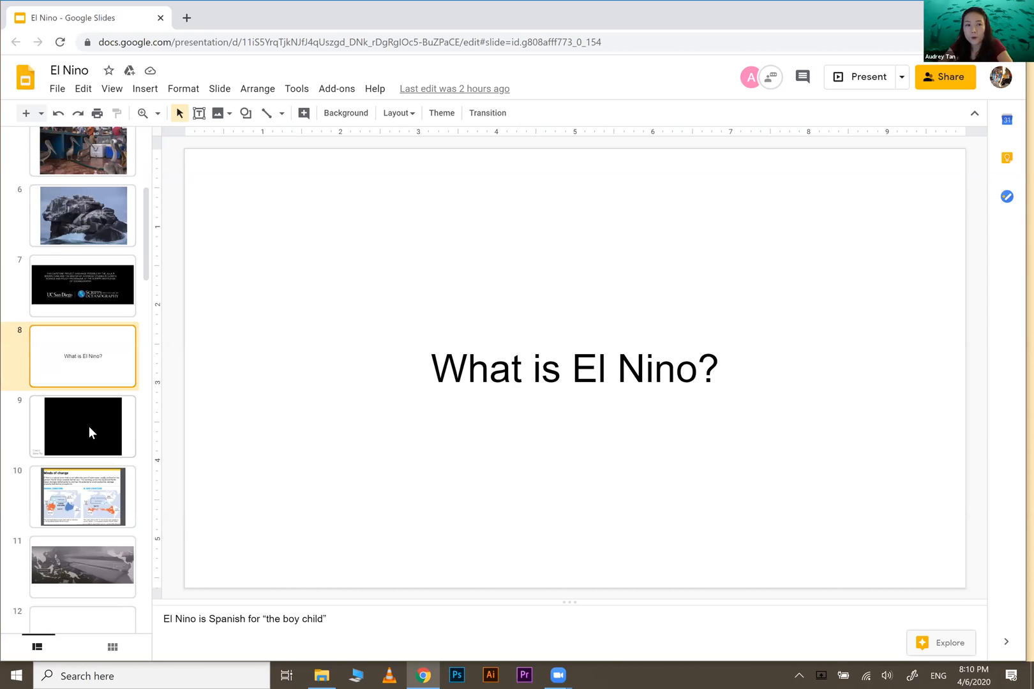
Play the embedded video slide, then show slide 10, 'Winds of change'.
click(83, 427)
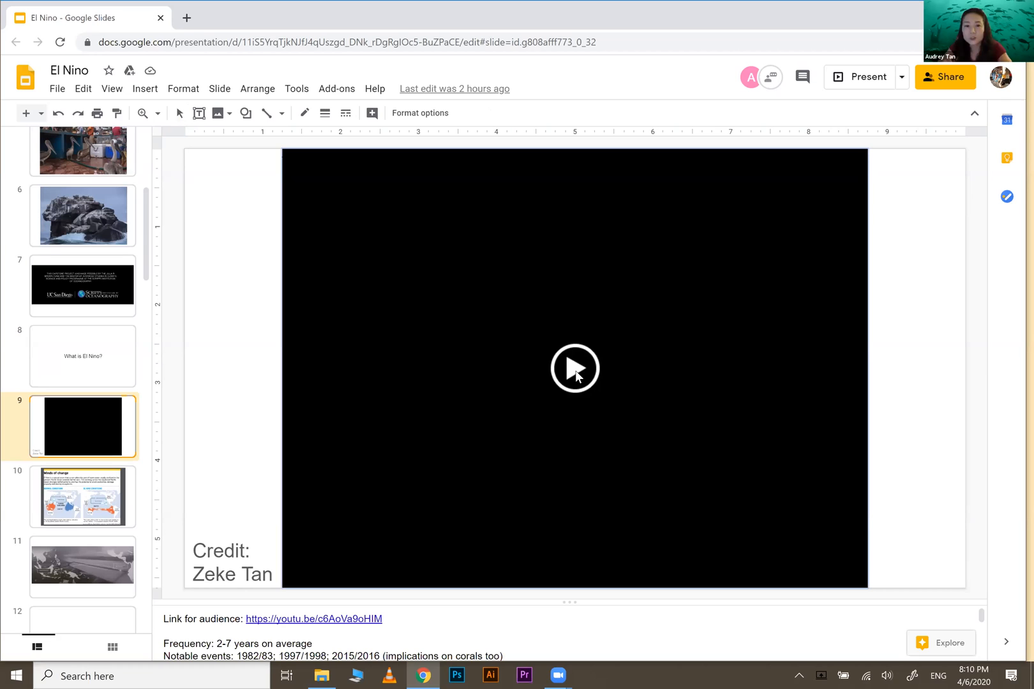
click(574, 368)
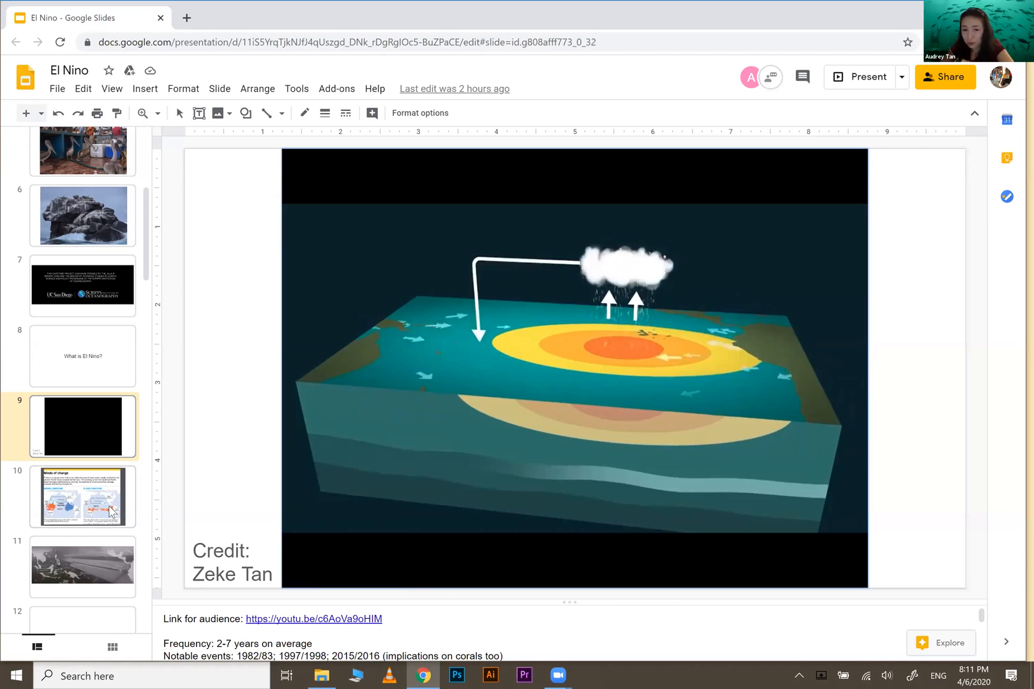
click(83, 497)
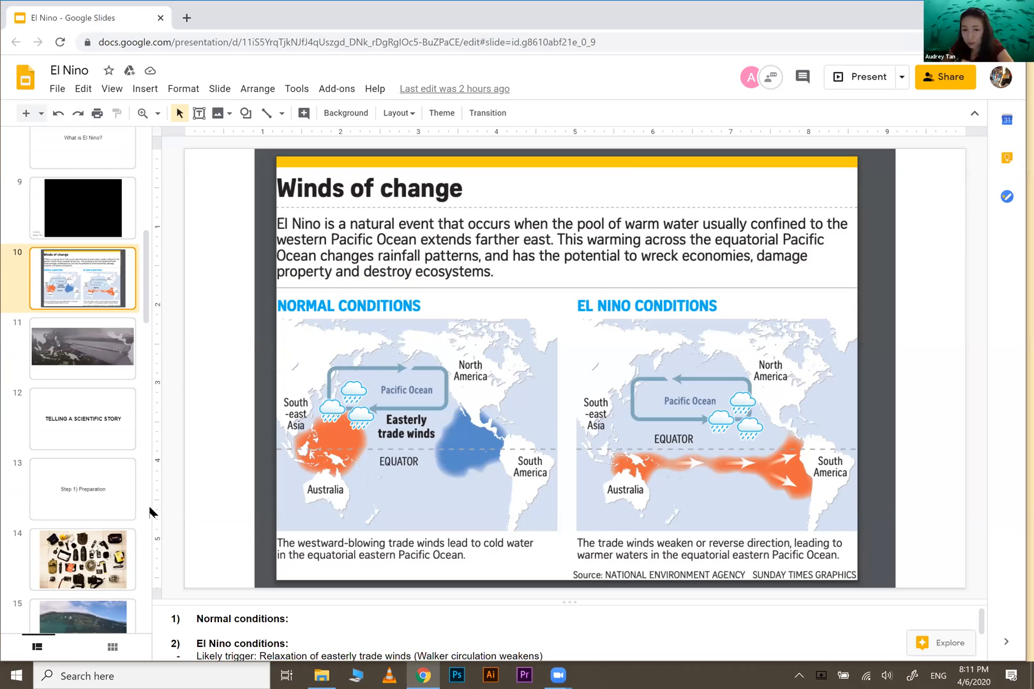
Show the Indonesia–Galapagos map slide, then slide 12, 'Telling a Scientific Story'.
click(83, 349)
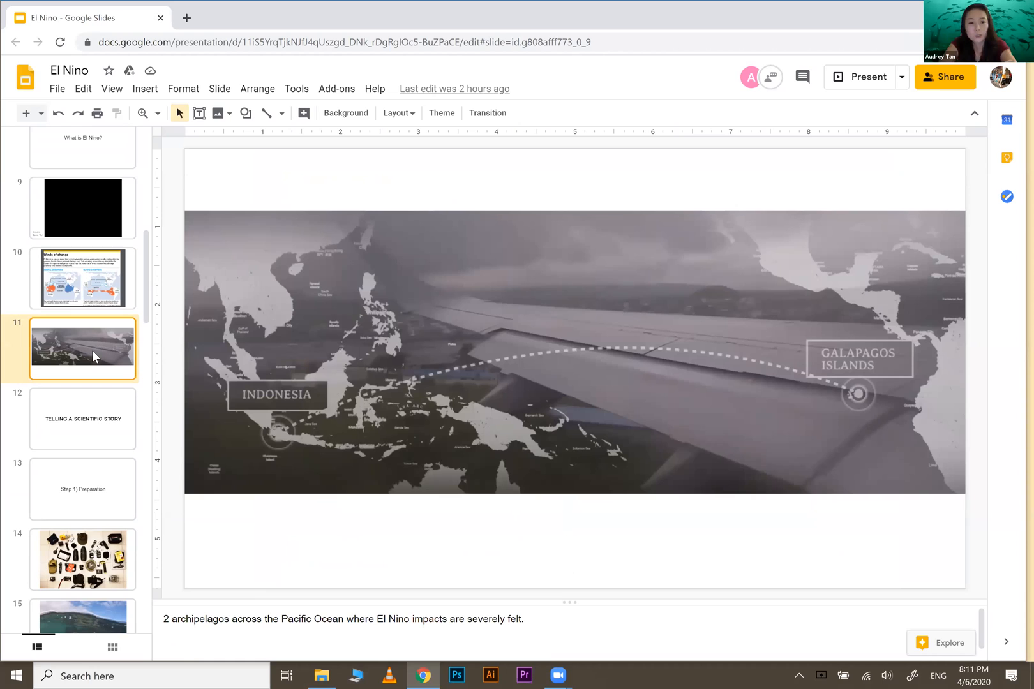
mouse_move(704, 201)
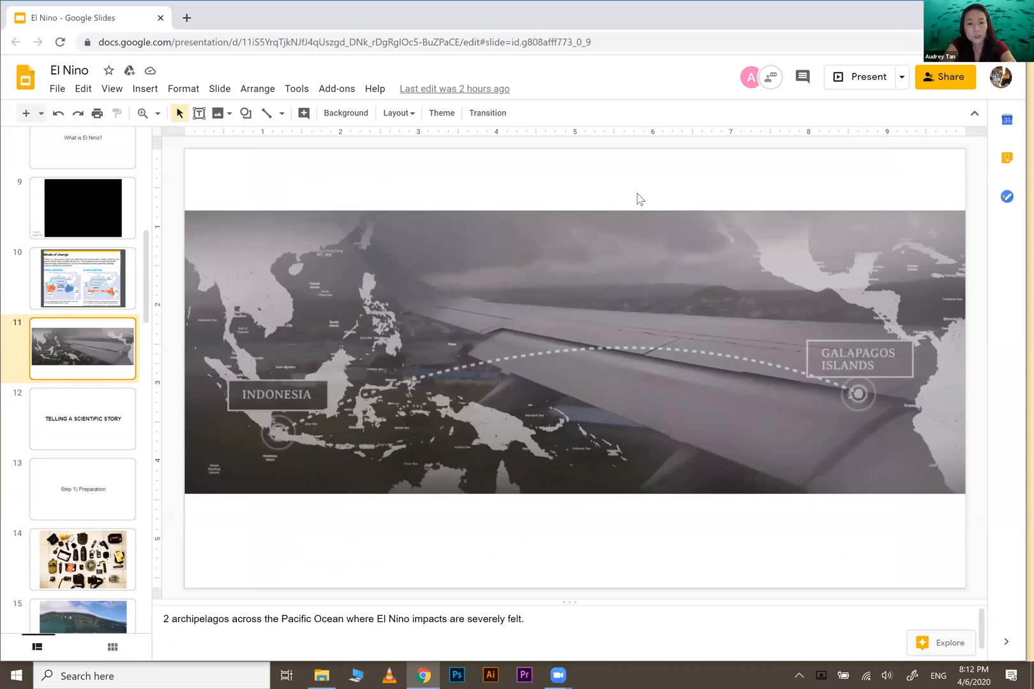
mouse_move(321, 536)
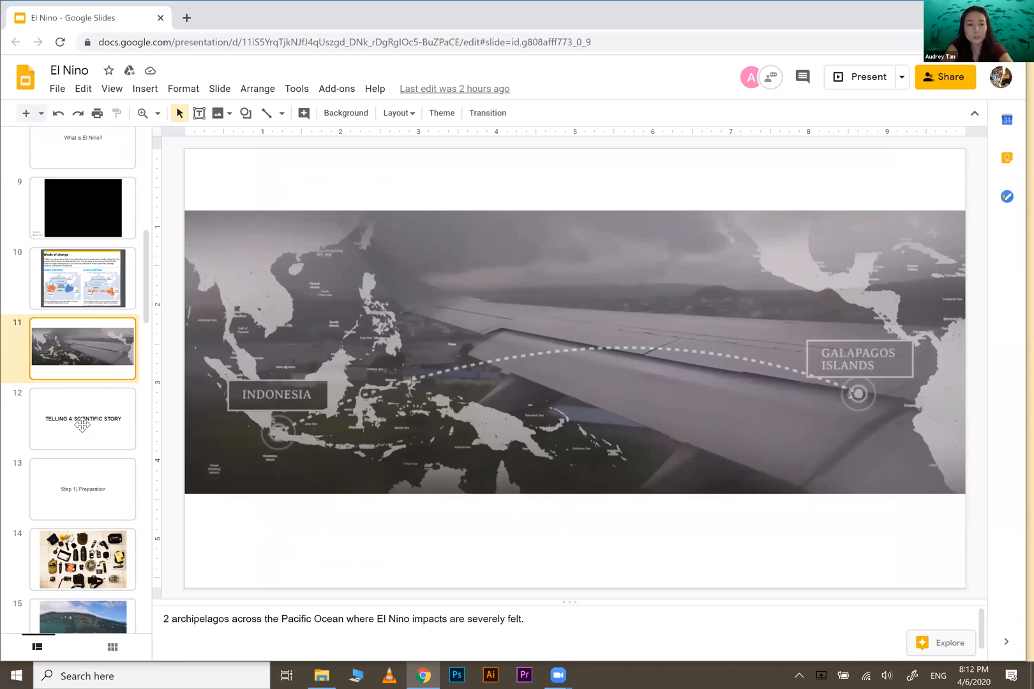
click(82, 419)
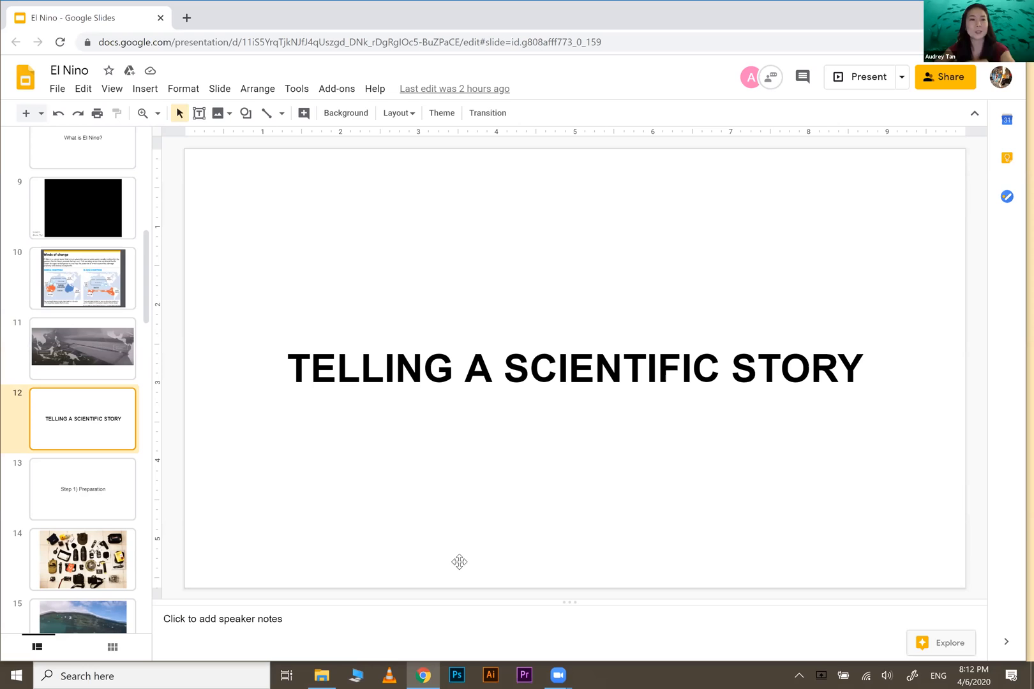
Show slide 13, 'Step 1) Preparation'.
click(82, 489)
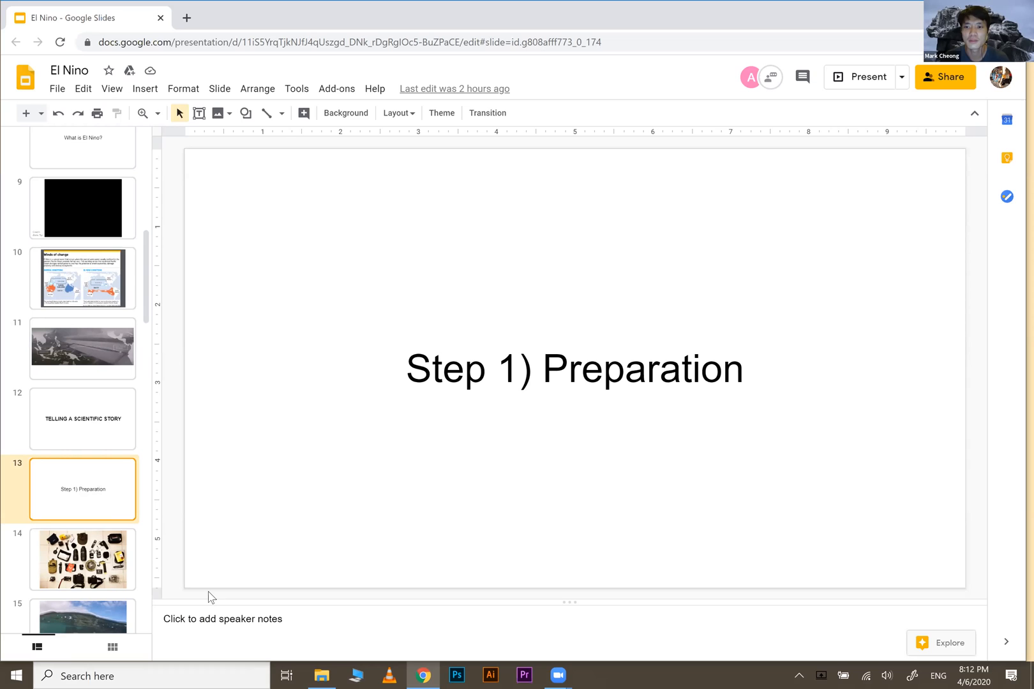
click(82, 559)
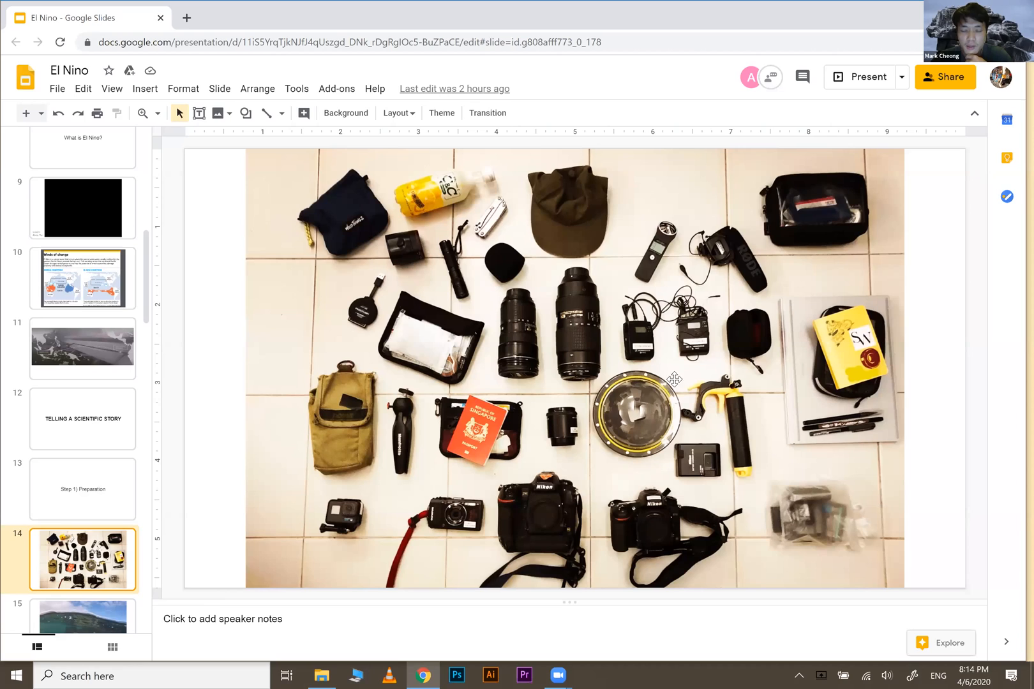
mouse_move(660, 464)
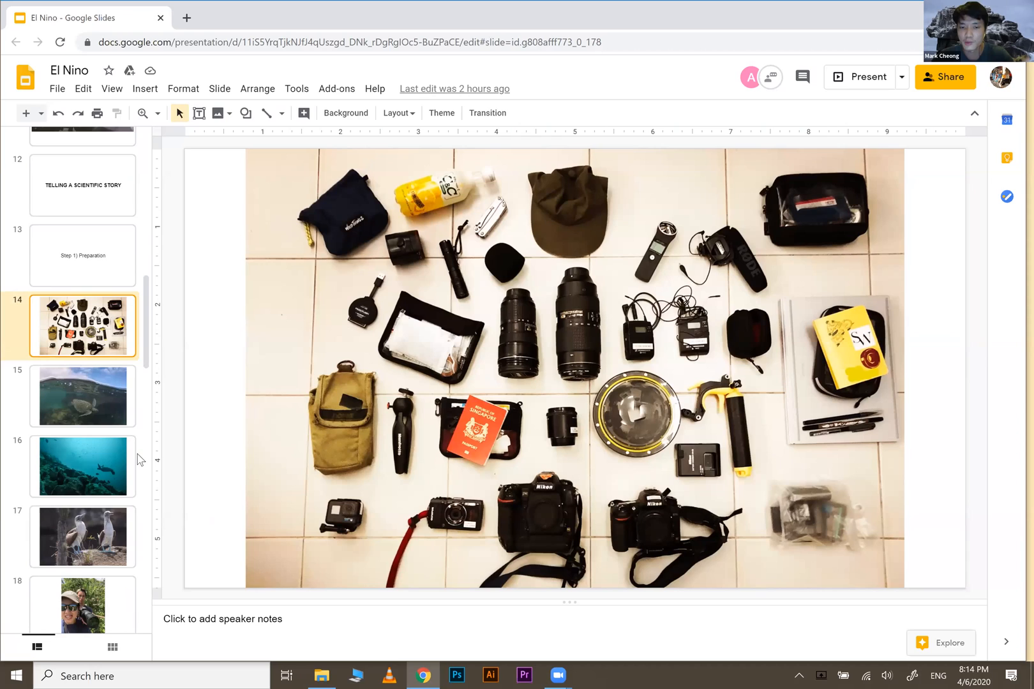
mouse_move(111, 523)
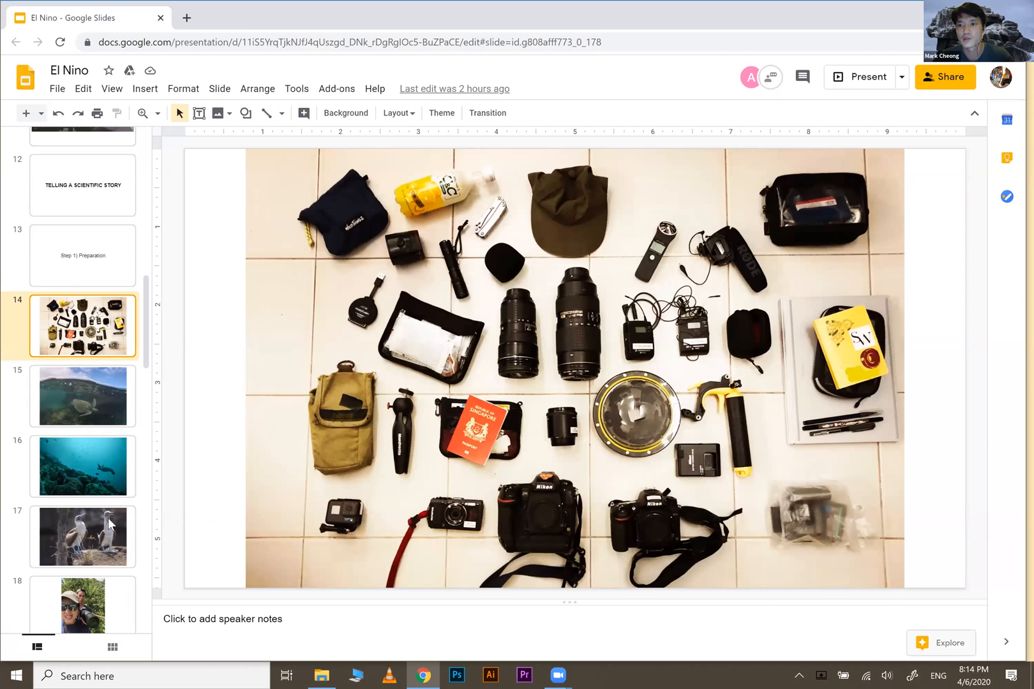
Show the two seabirds slide and move down the filmstrip toward the forest selfie slide.
click(83, 537)
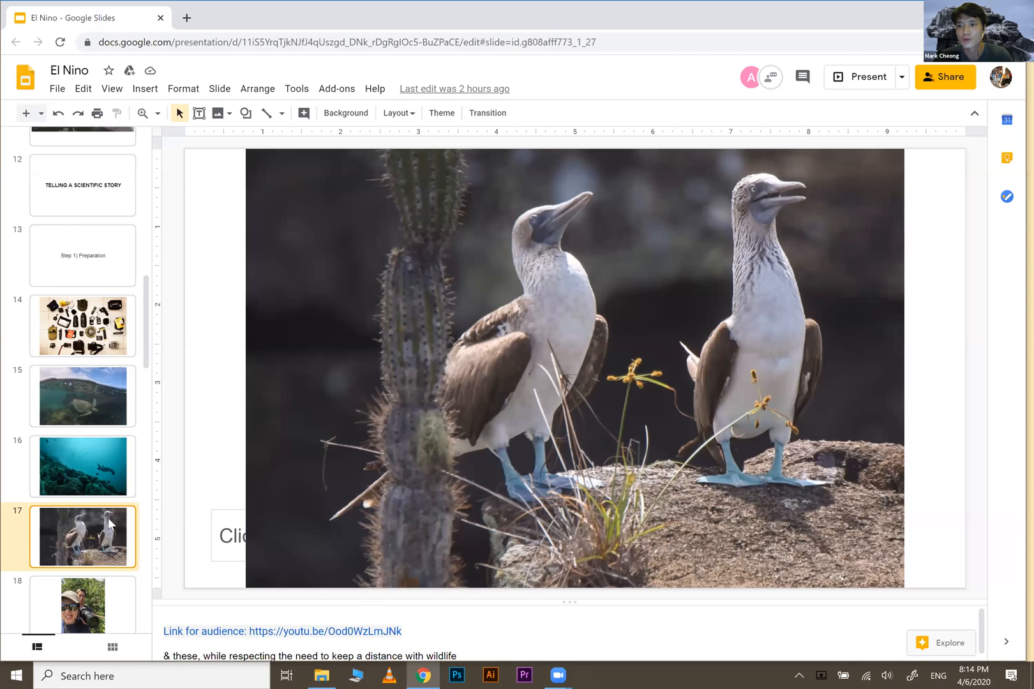
scroll(down, 3)
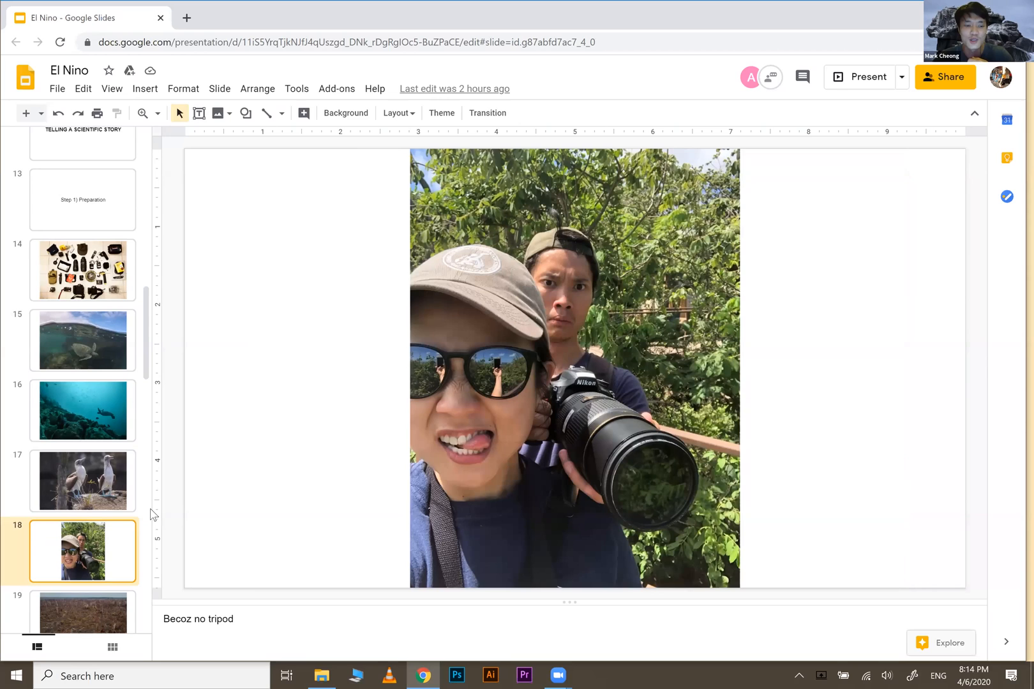
scroll(down, 3)
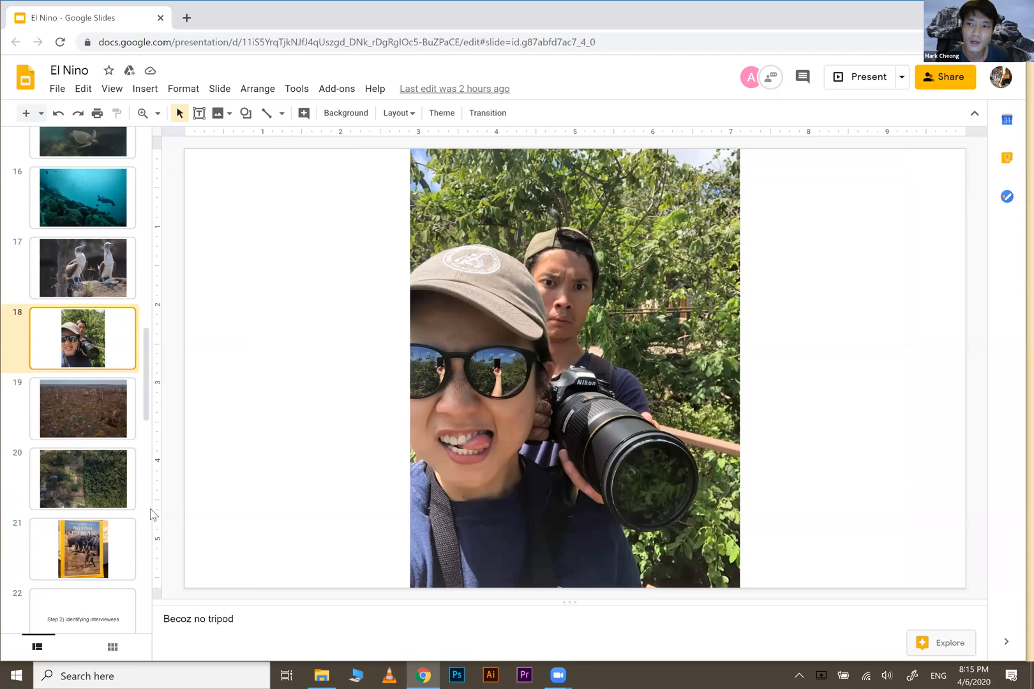
Show the burnt forest slide, then slide 20, the aerial farmland beside forest.
click(81, 409)
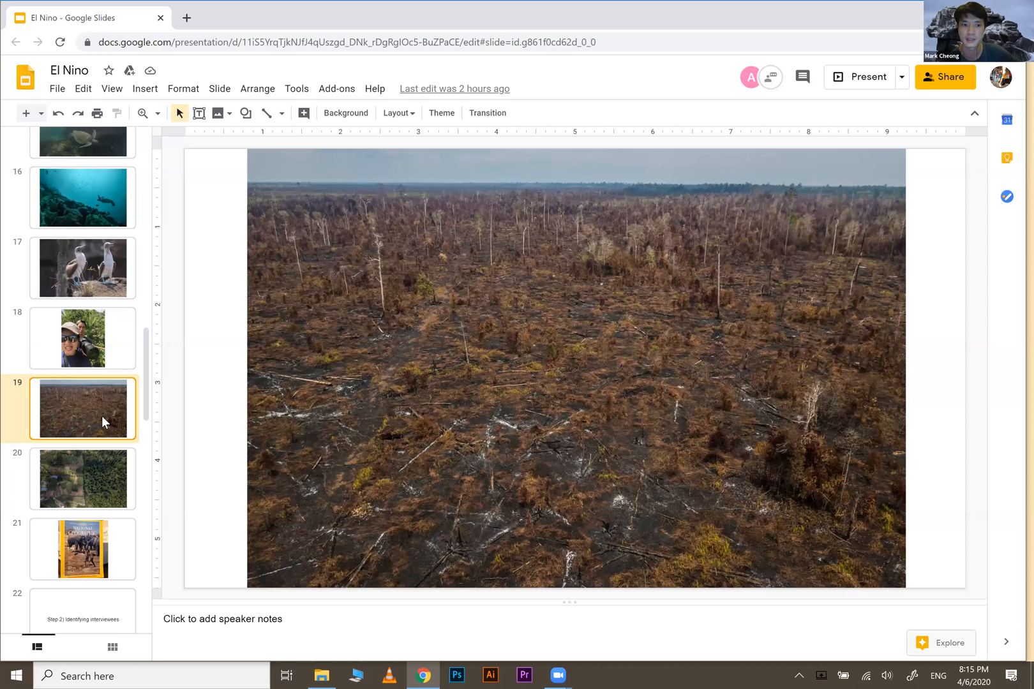
mouse_move(102, 462)
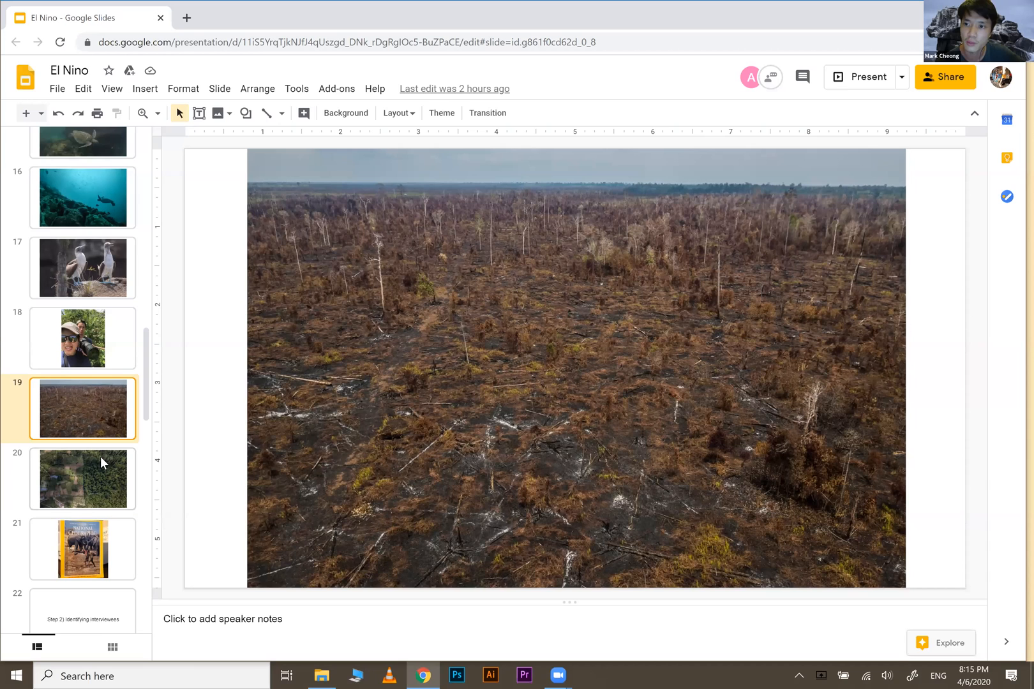
click(83, 479)
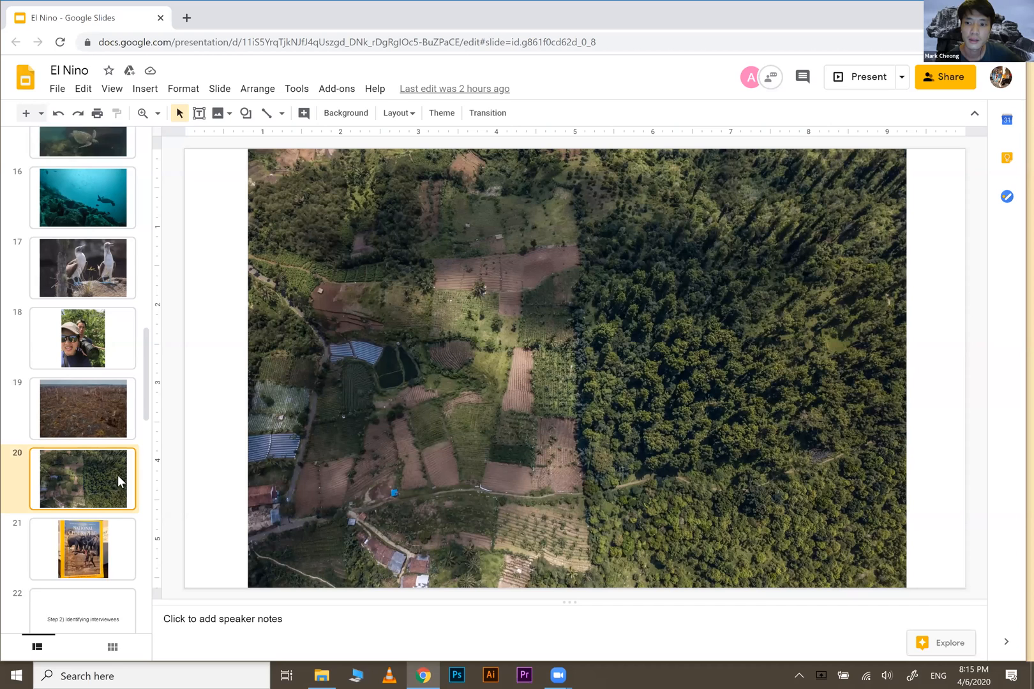
Show the 1984 National Geographic El Nino cover slide.
scroll(down, 3)
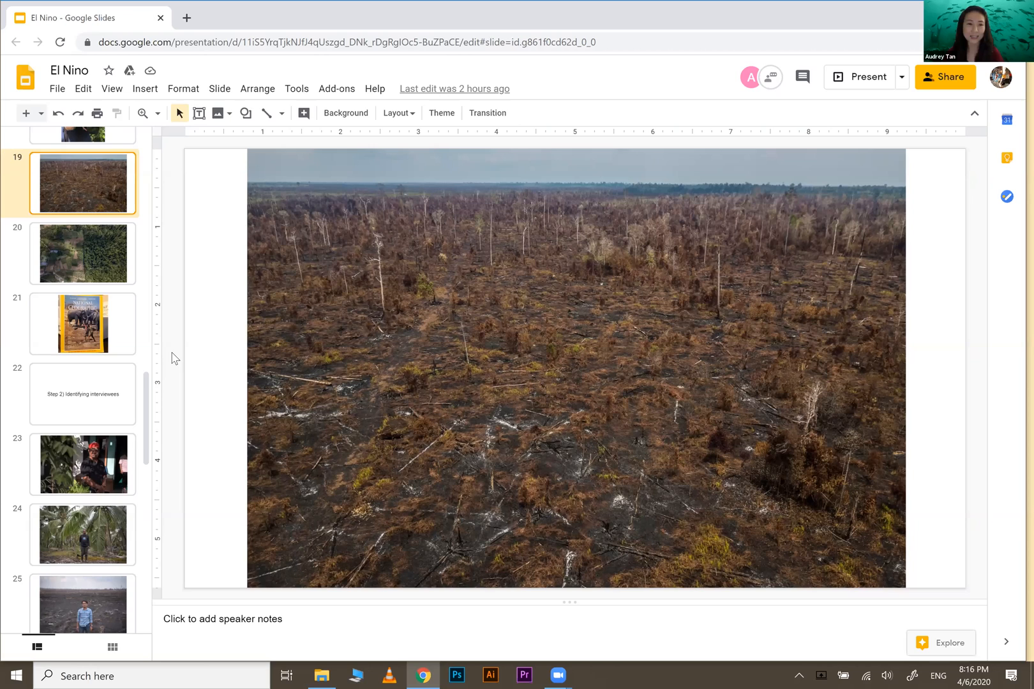
mouse_move(110, 329)
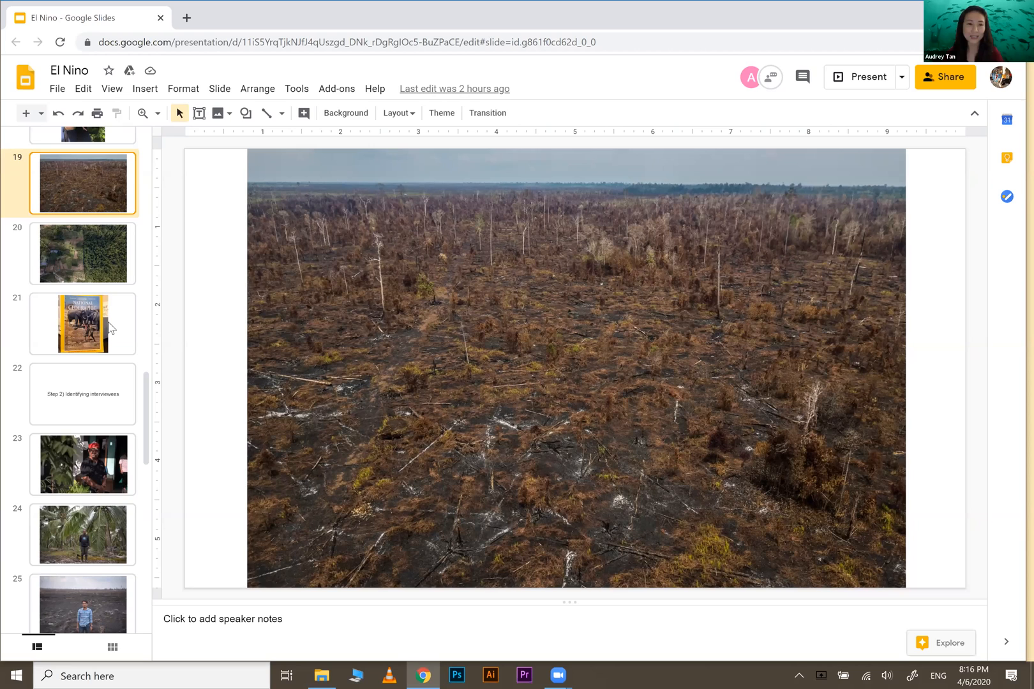
click(82, 324)
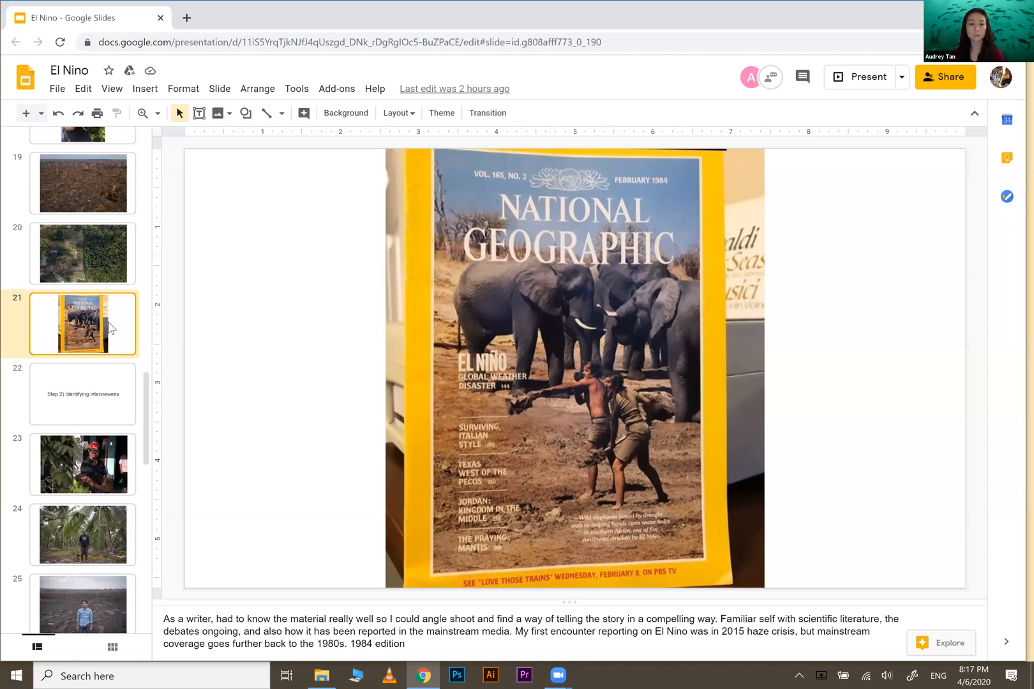
mouse_move(110, 336)
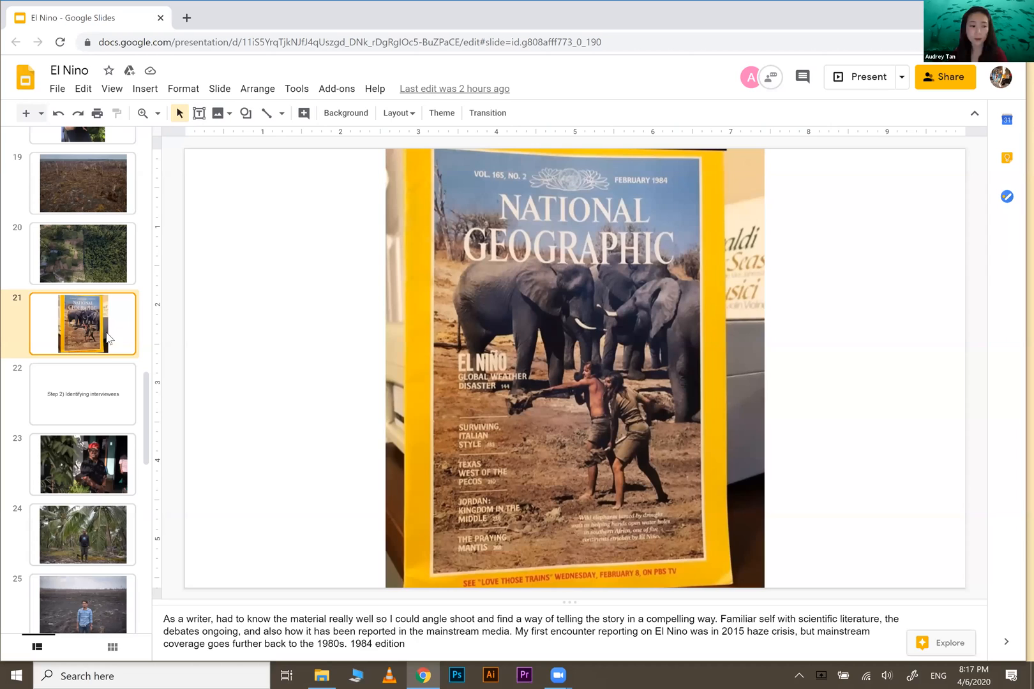
mouse_move(169, 385)
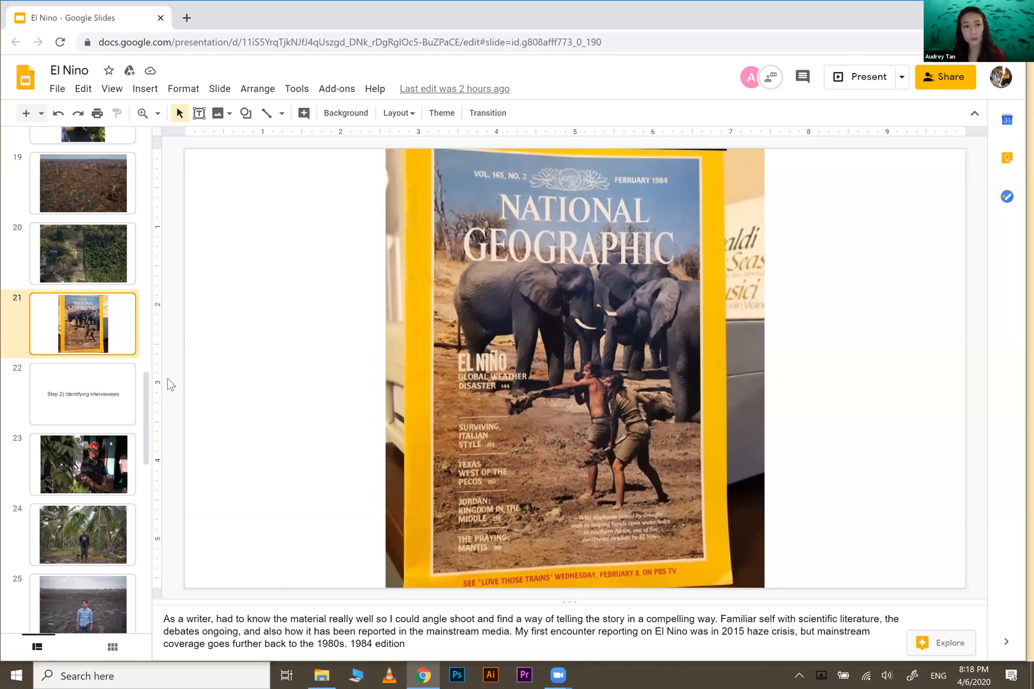
scroll(down, 3)
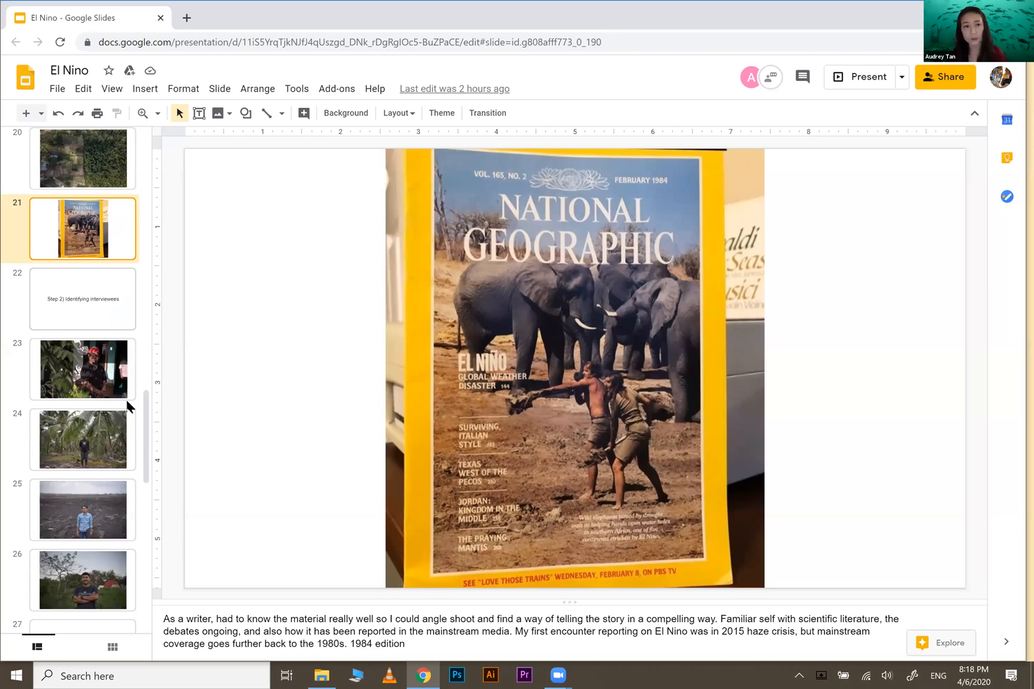
scroll(down, 3)
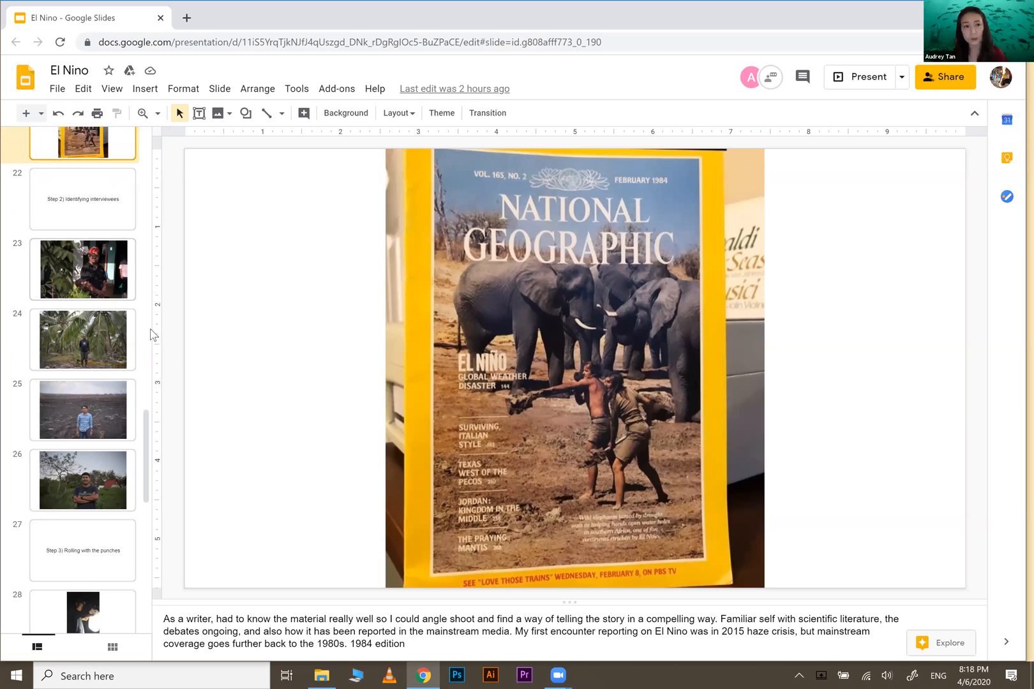
Show slide 22, 'Step 2) Identifying interviewees'.
click(82, 199)
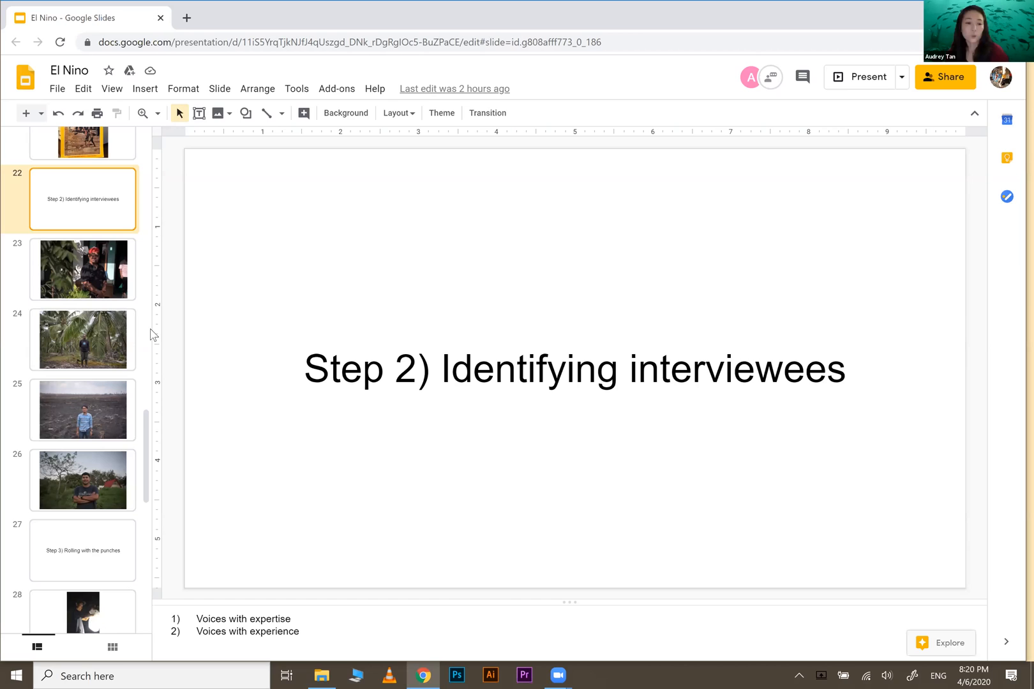
Show the Indonesian journalist's portrait, then the coconut farmer among the palm trees.
click(83, 270)
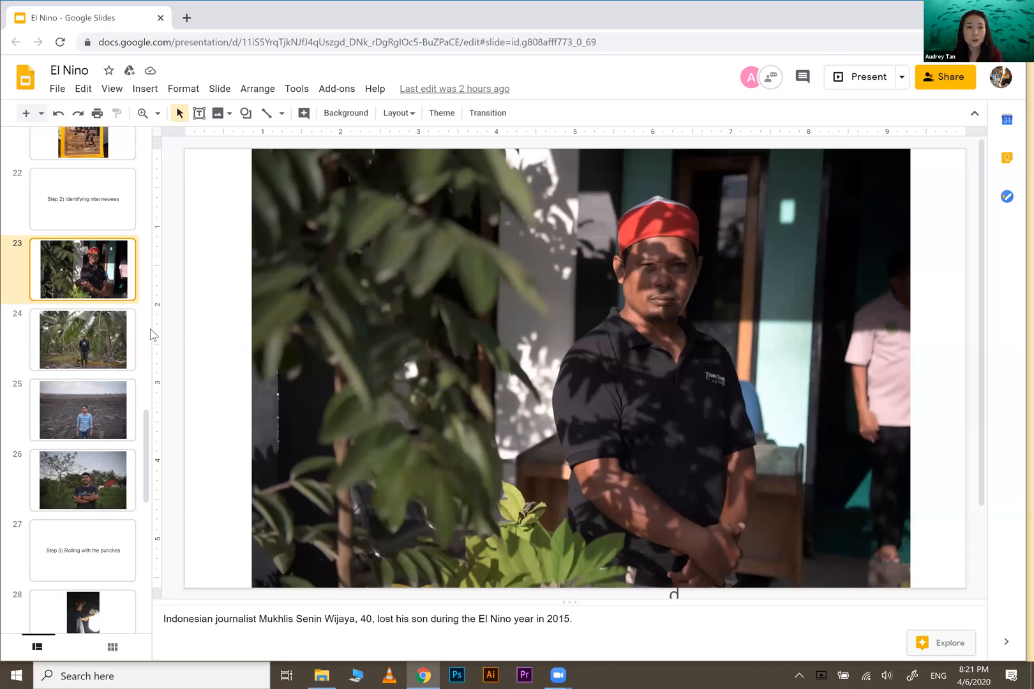
click(83, 339)
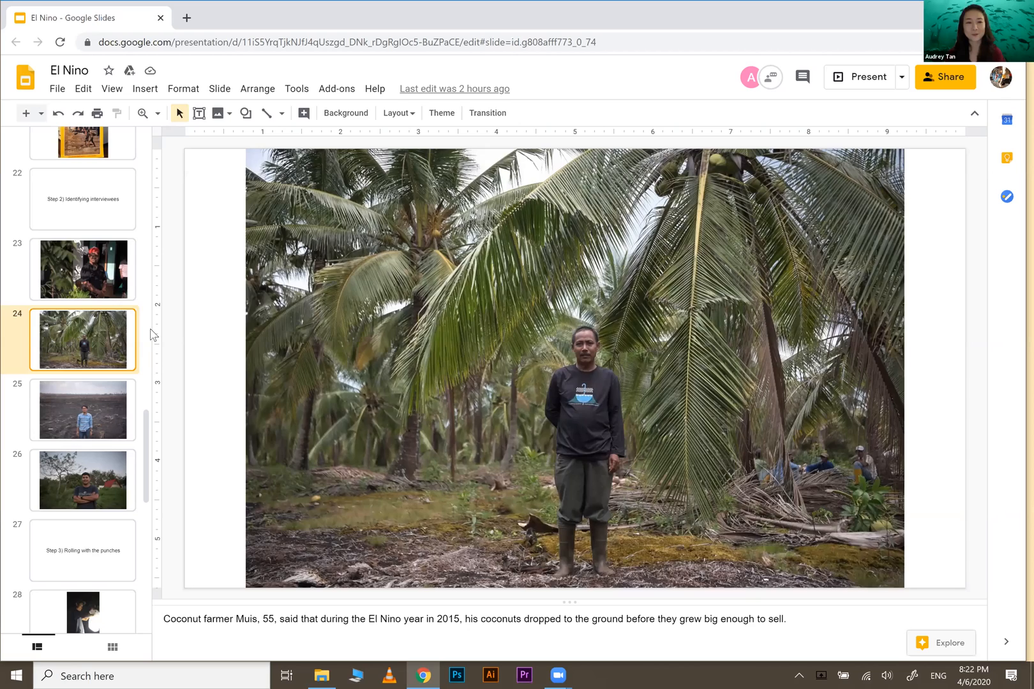
Step through the remaining interviewee portraits and land on slide 27, 'Step 3) Rolling with the punches'.
click(83, 409)
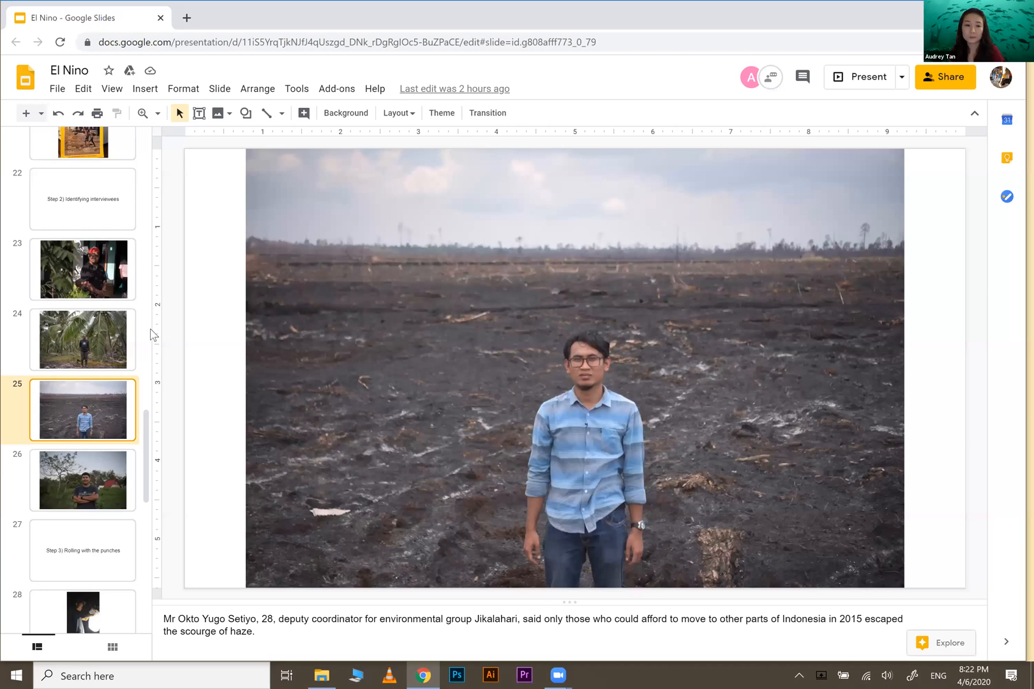
click(83, 479)
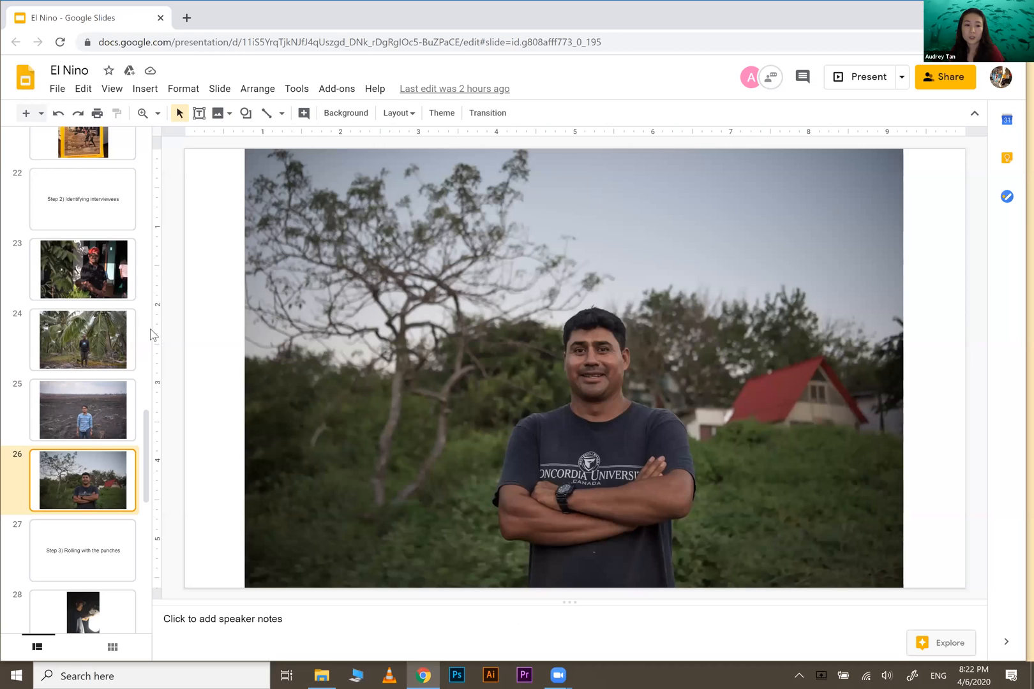
scroll(down, 3)
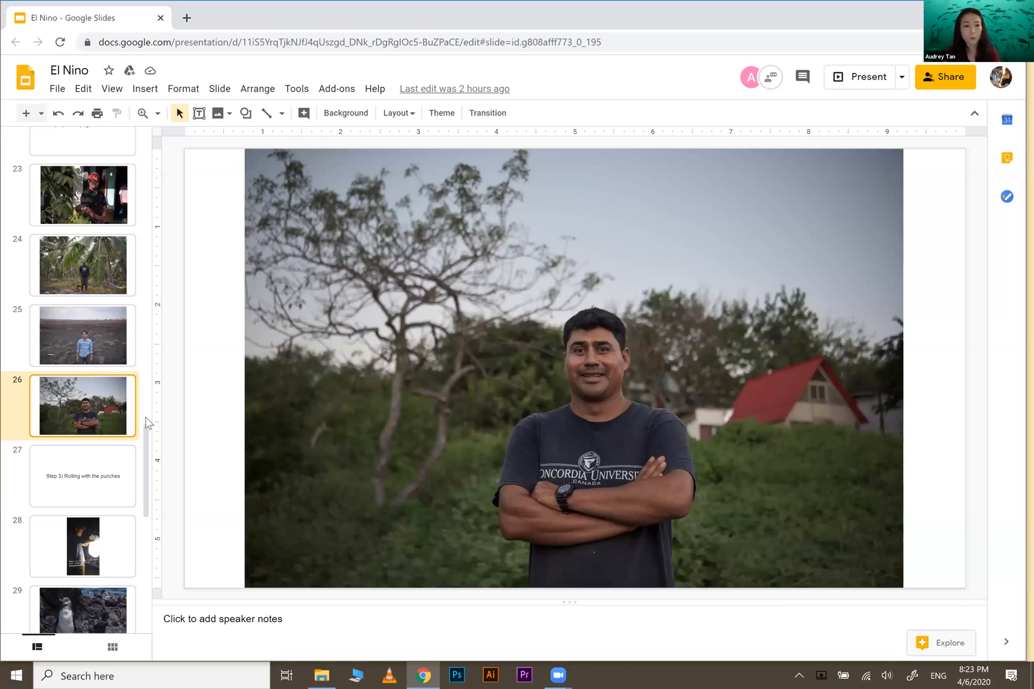
scroll(down, 3)
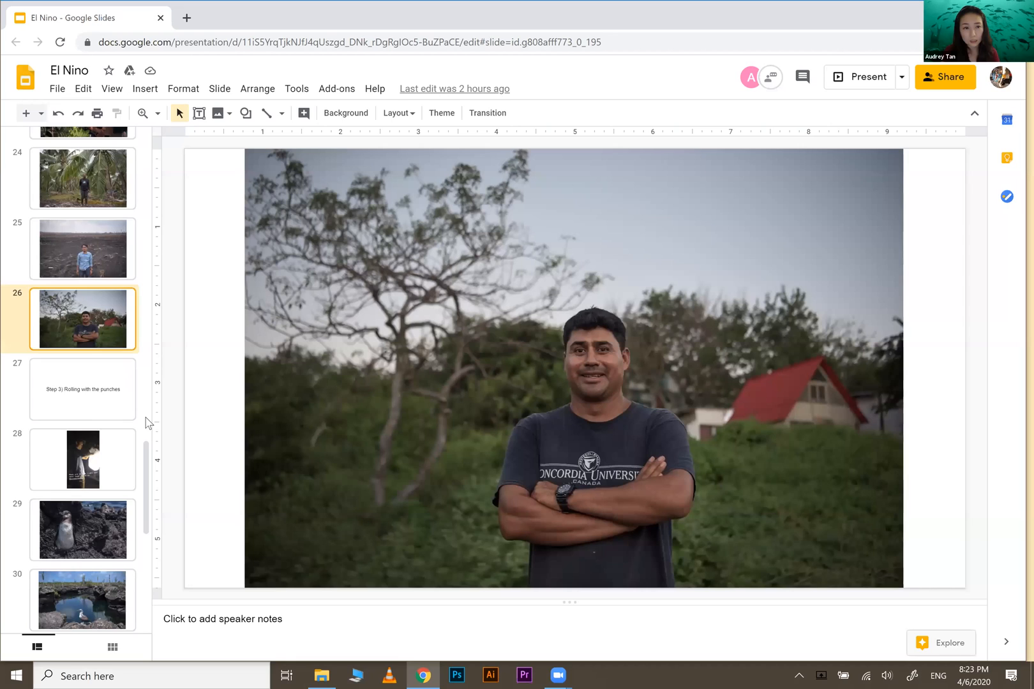
click(83, 389)
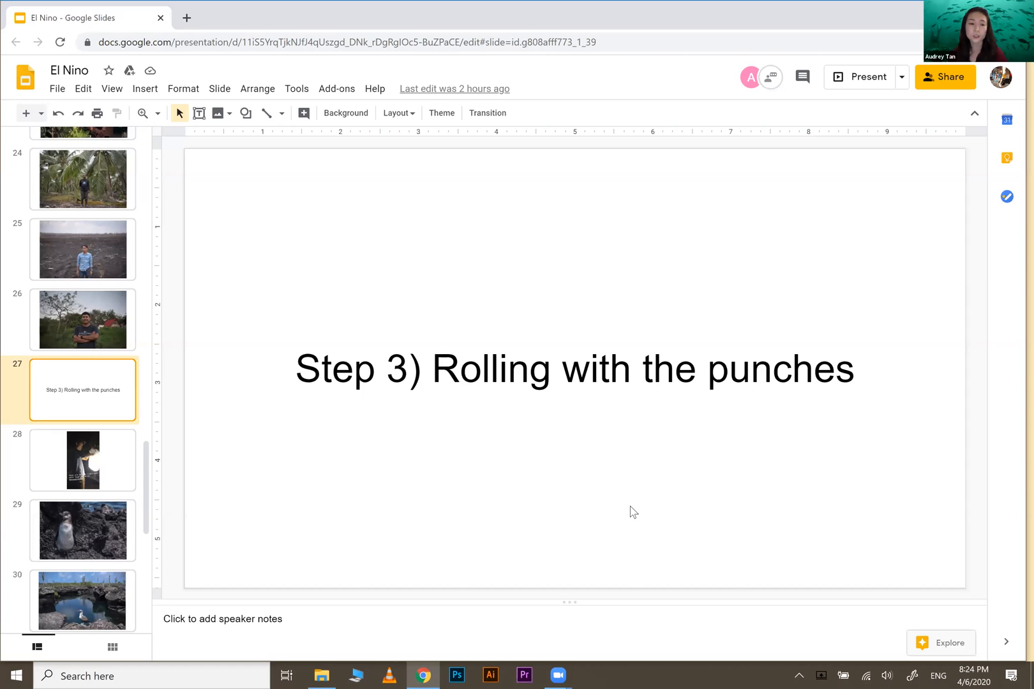
Show slide 28 with the night-time lantern video and its field-setback notes.
click(82, 460)
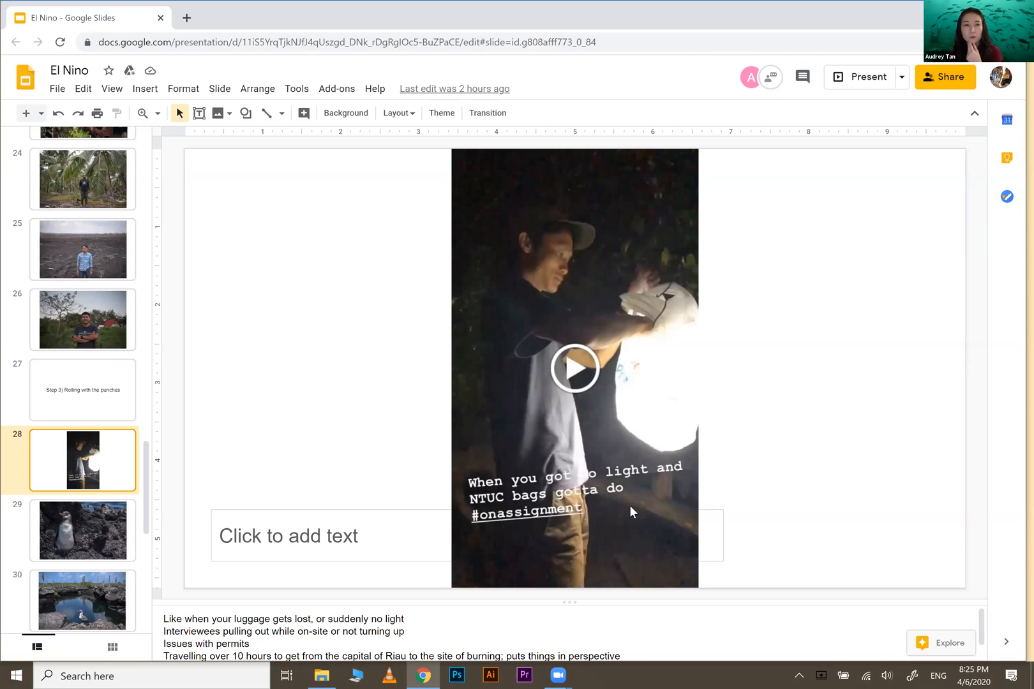
Show slide 29, the Galapagos penguin on dark rocks with its tropical-penguin notes.
click(83, 531)
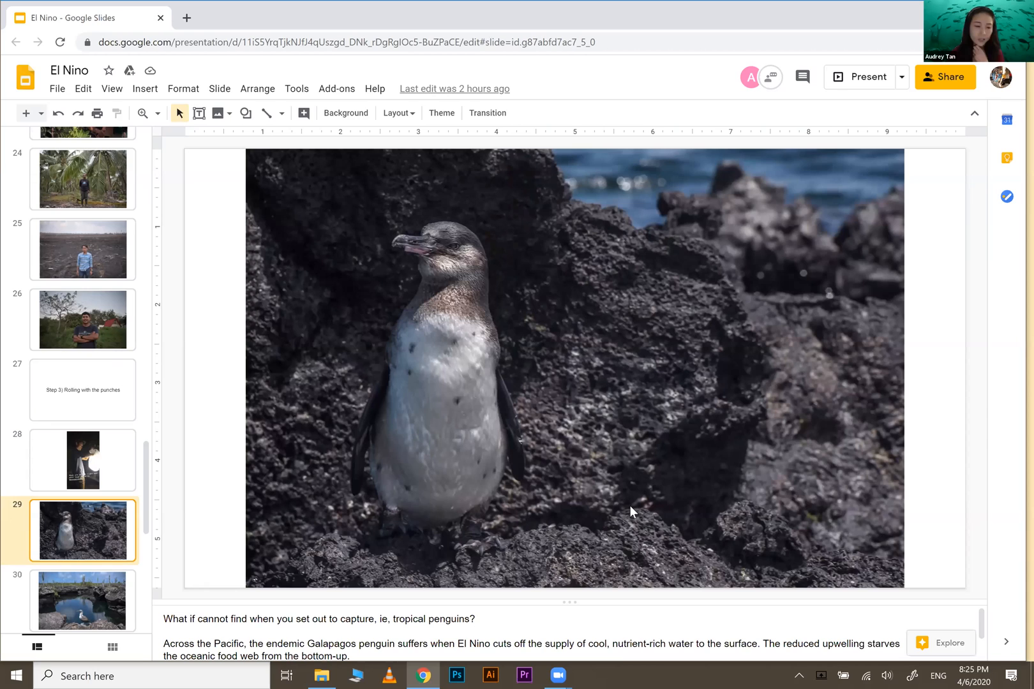
mouse_move(147, 566)
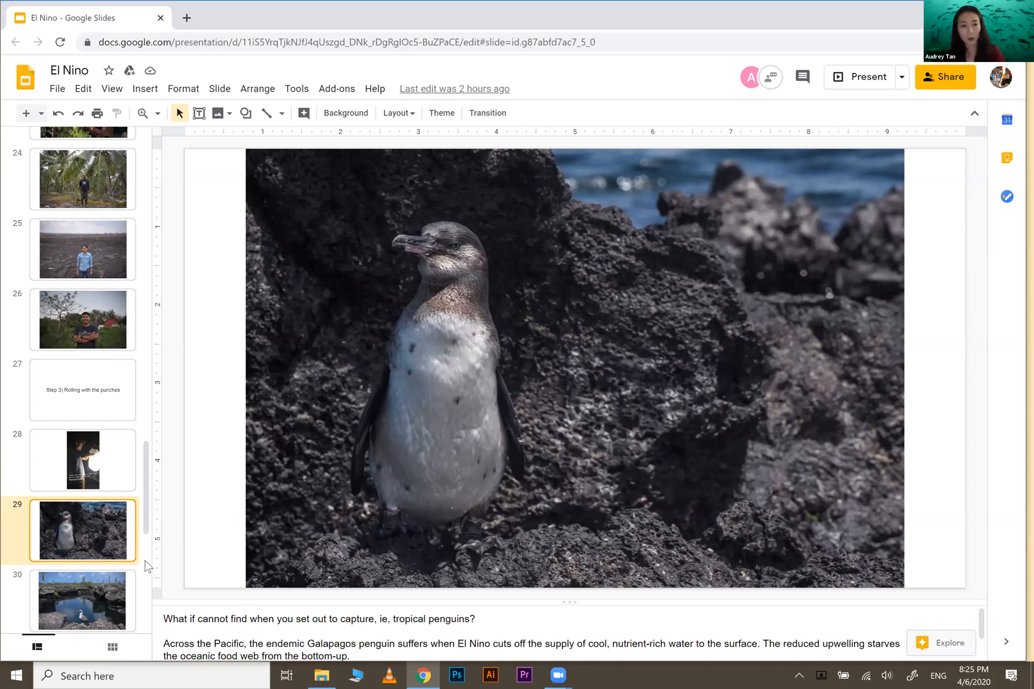
scroll(down, 3)
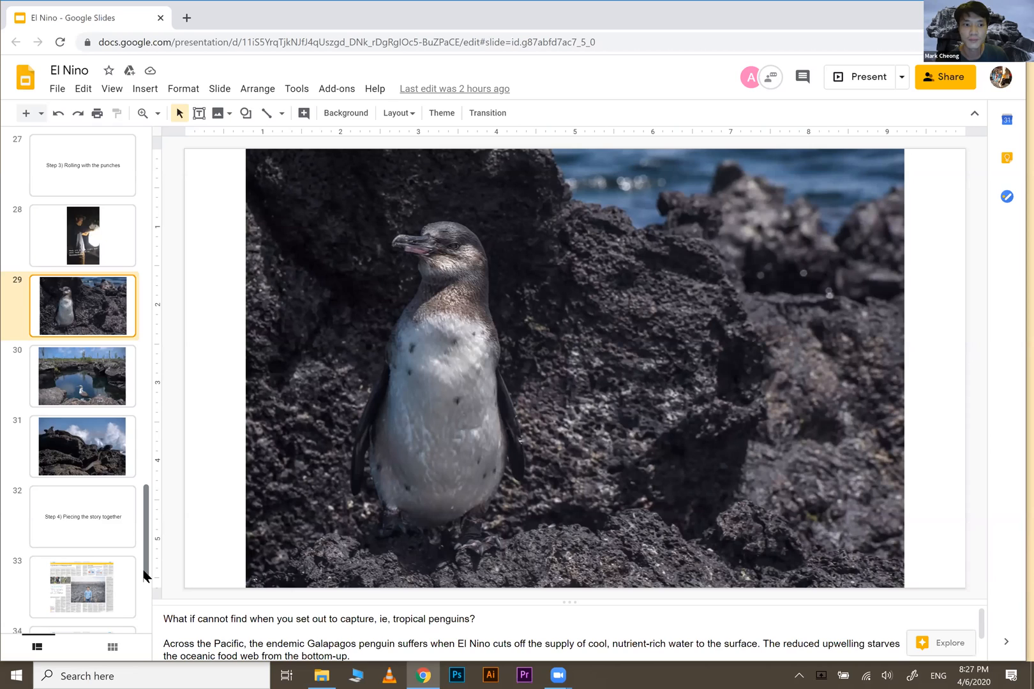
mouse_move(266, 399)
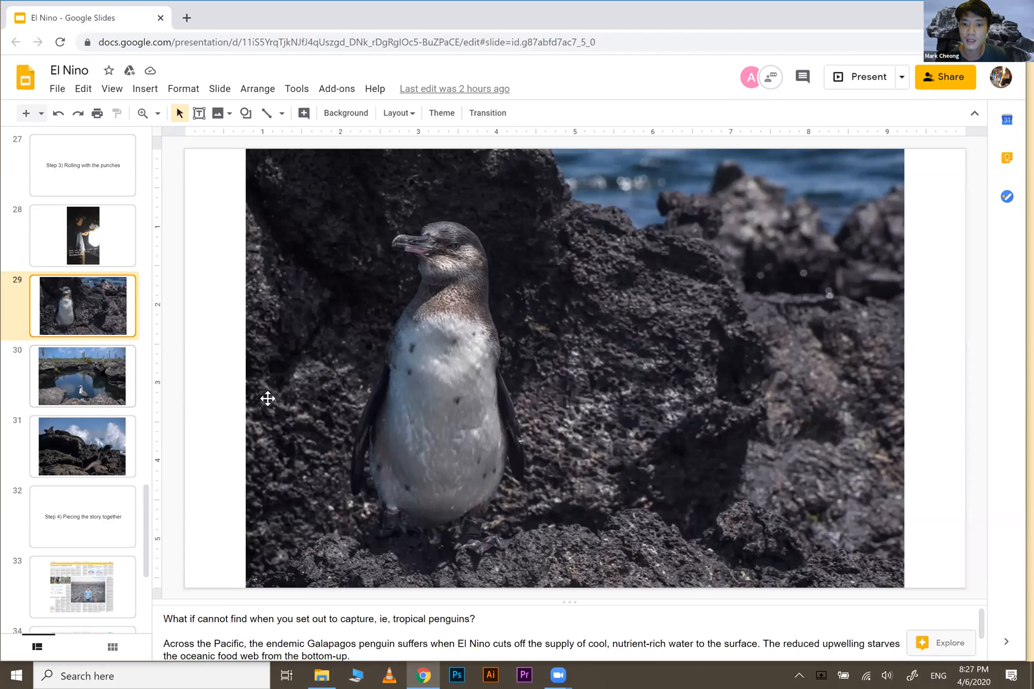
click(83, 376)
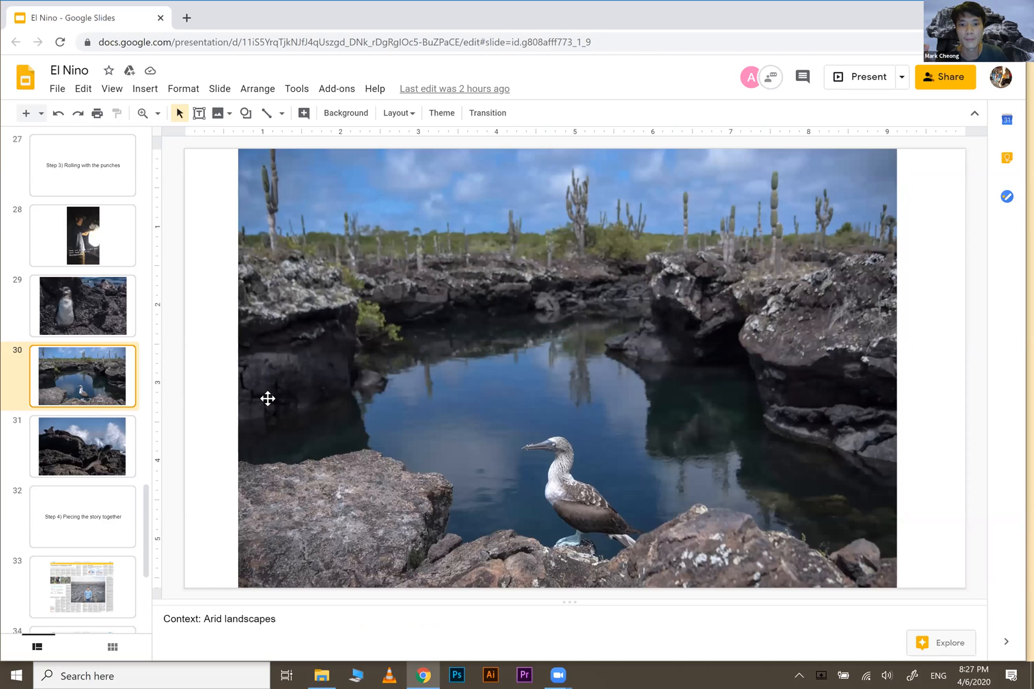
mouse_move(222, 447)
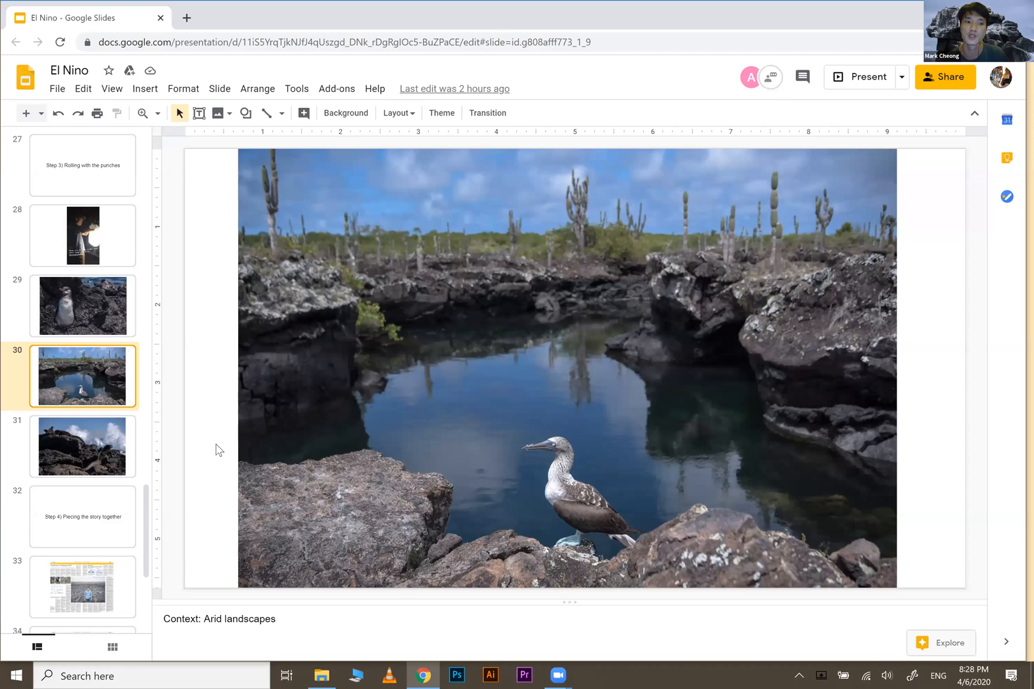
mouse_move(67, 448)
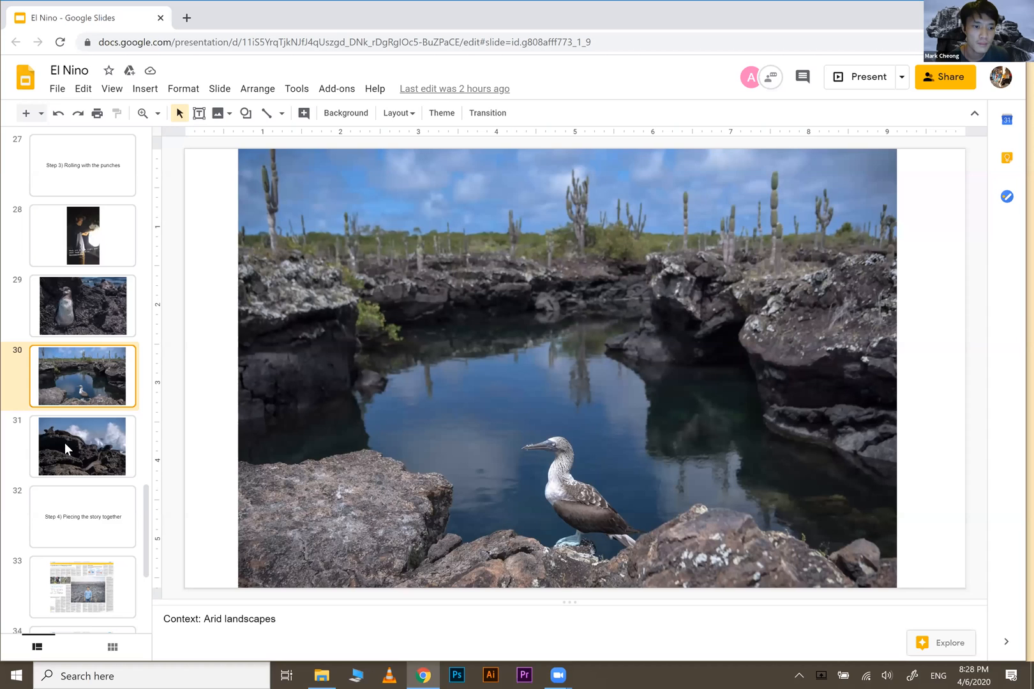
Show the marine iguanas photo, then slide 32, 'Step 4) Piecing the story together'.
click(83, 445)
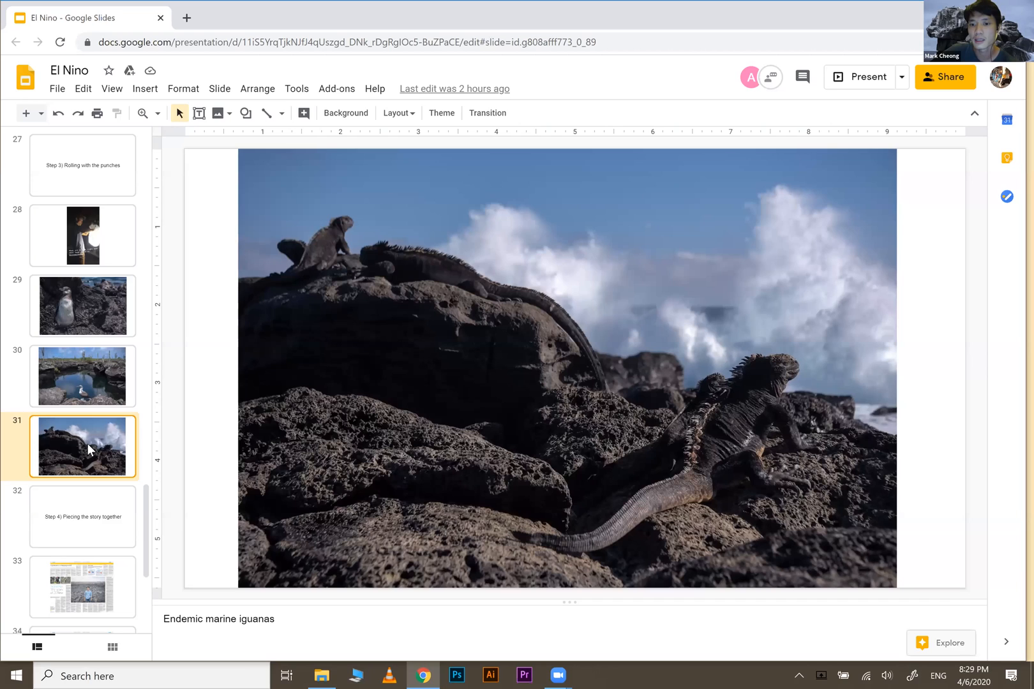
click(83, 517)
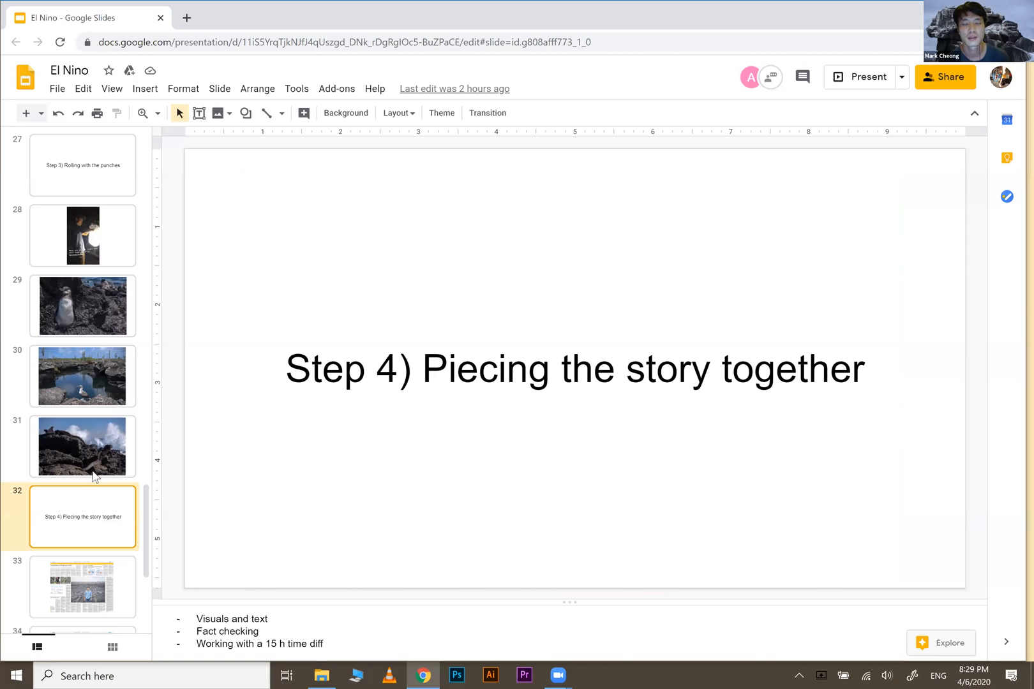
Step back through the marine iguanas photo to slide 30, the booby in the arid landscape.
click(81, 445)
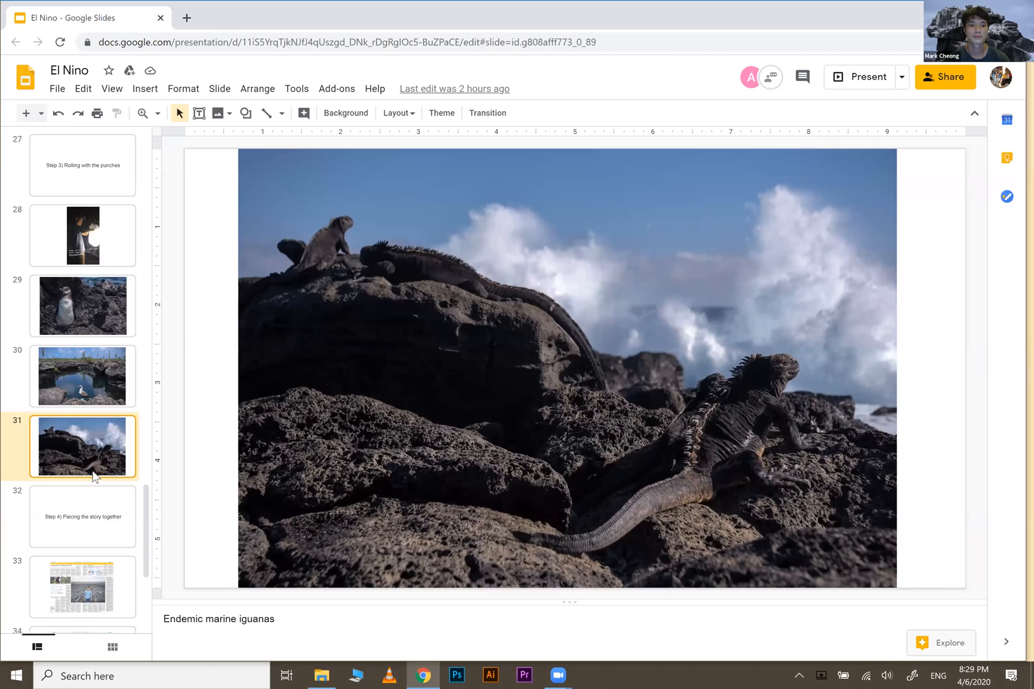
click(83, 376)
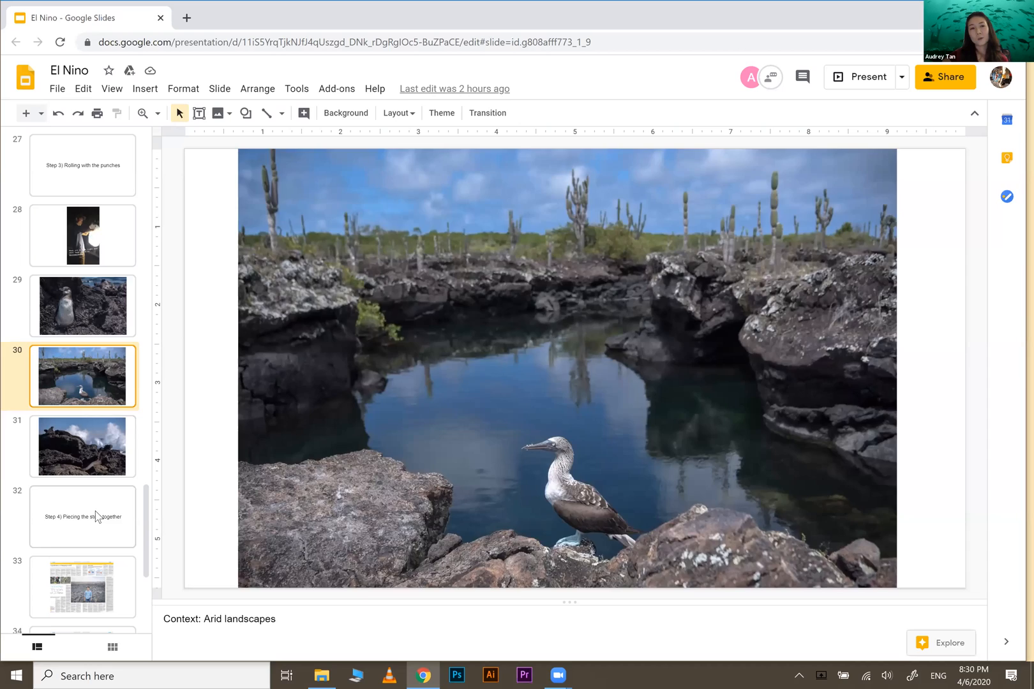
Advance past the Step 4 title through the Indonesia newspaper spread to the Galapagos spread on slide 34.
click(81, 517)
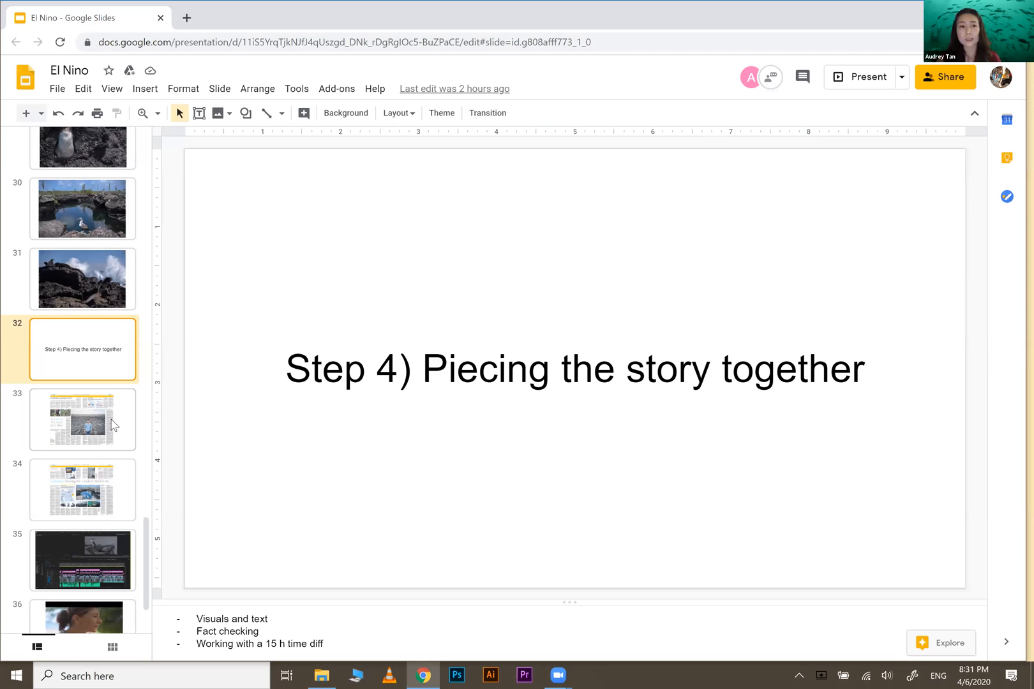
click(83, 420)
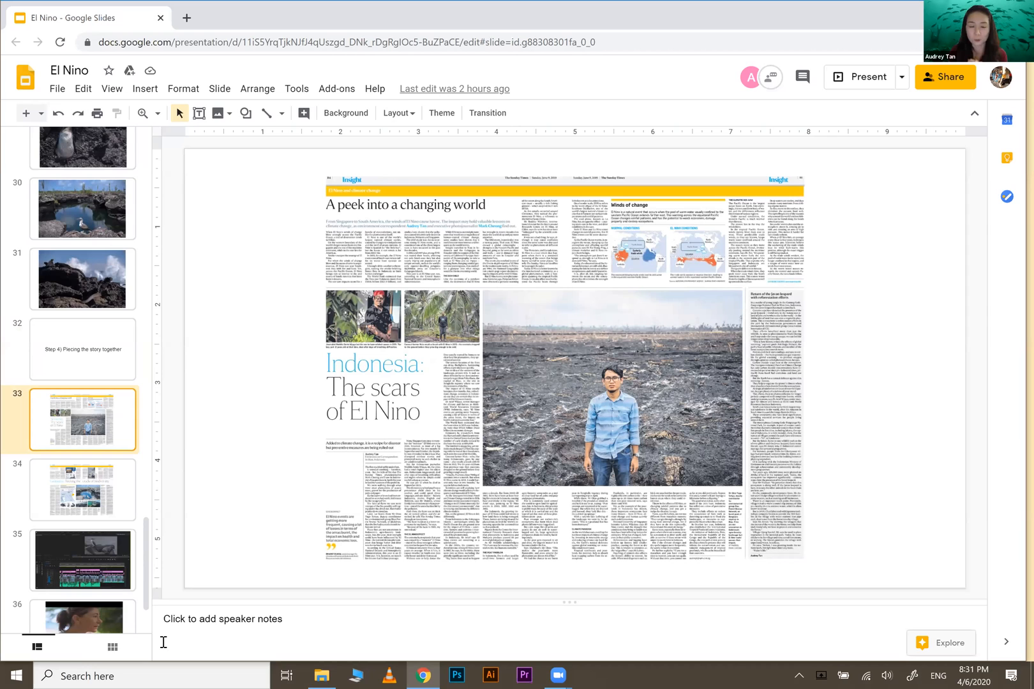
click(81, 490)
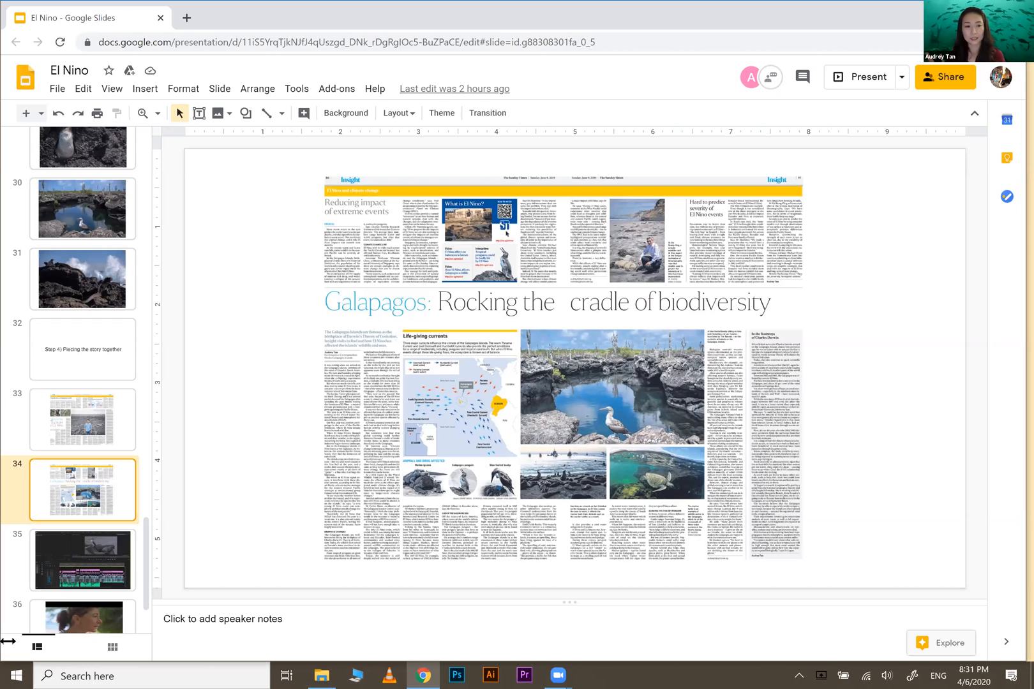
scroll(down, 3)
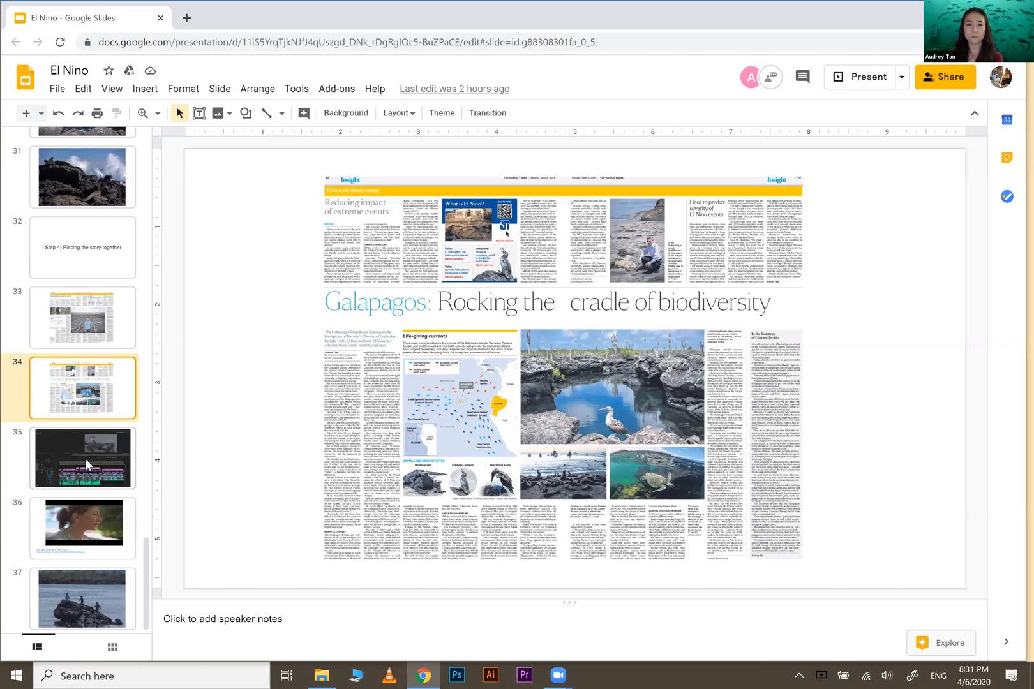
Show slide 35, the video-editing timeline screenshot with seabird footage.
click(81, 458)
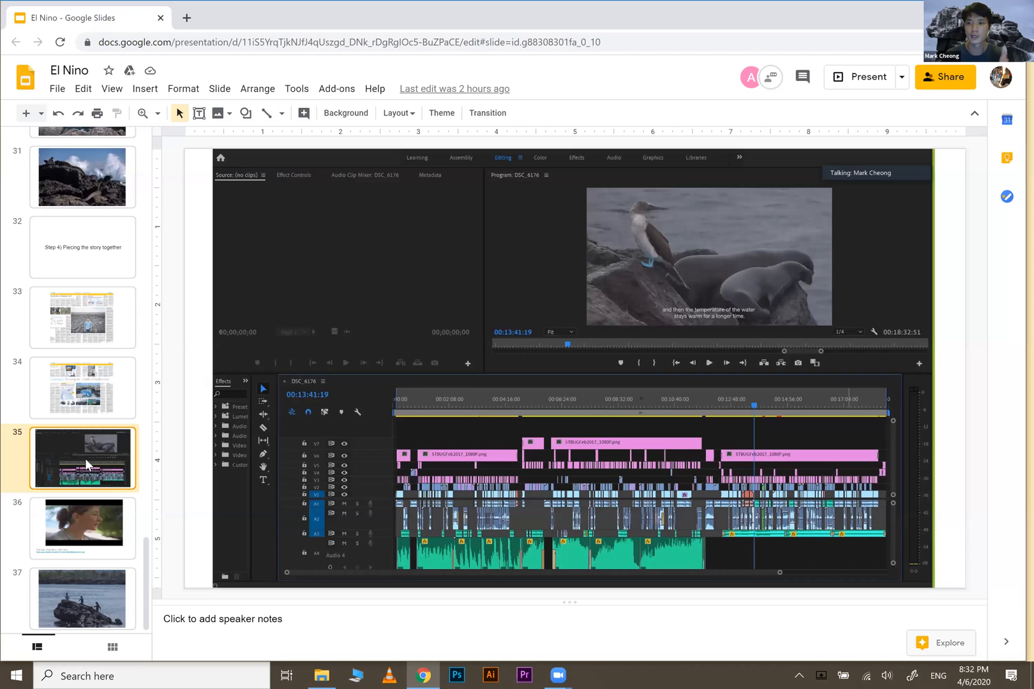
mouse_move(92, 536)
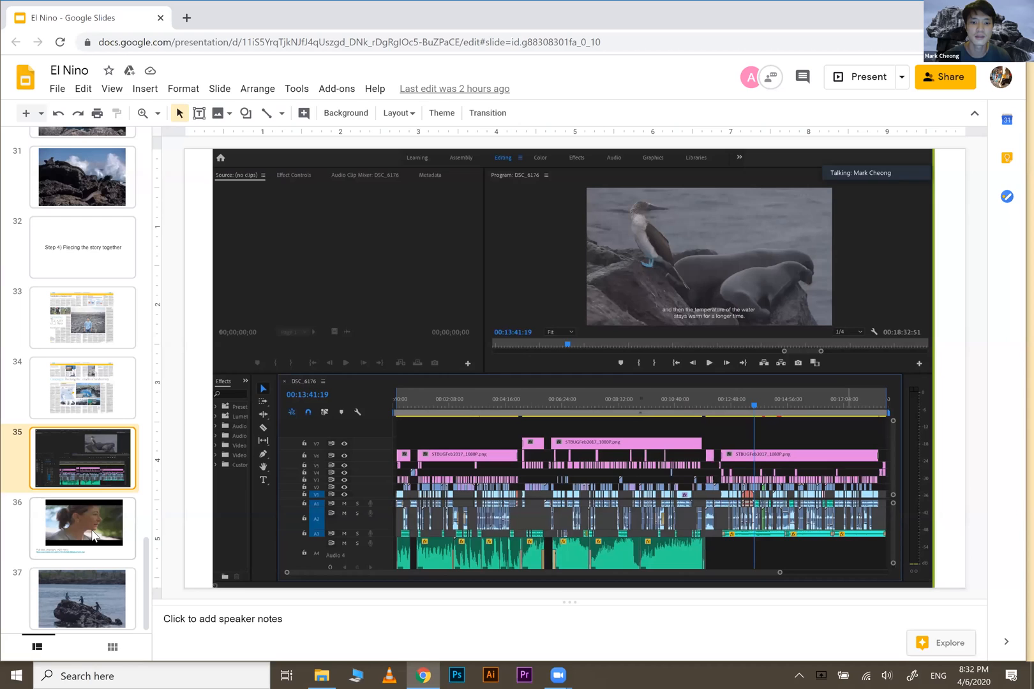
Show slide 36, the embedded documentary video with its full YouTube link.
click(82, 527)
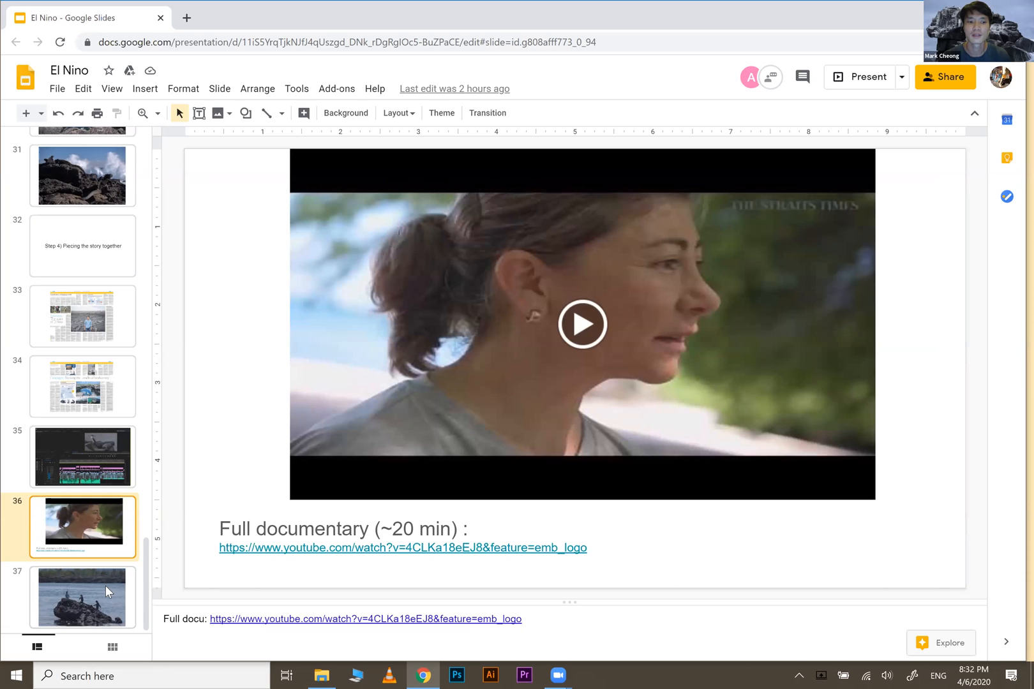
Leave the browser for the desktop and launch the video file named 13.
right_click(82, 598)
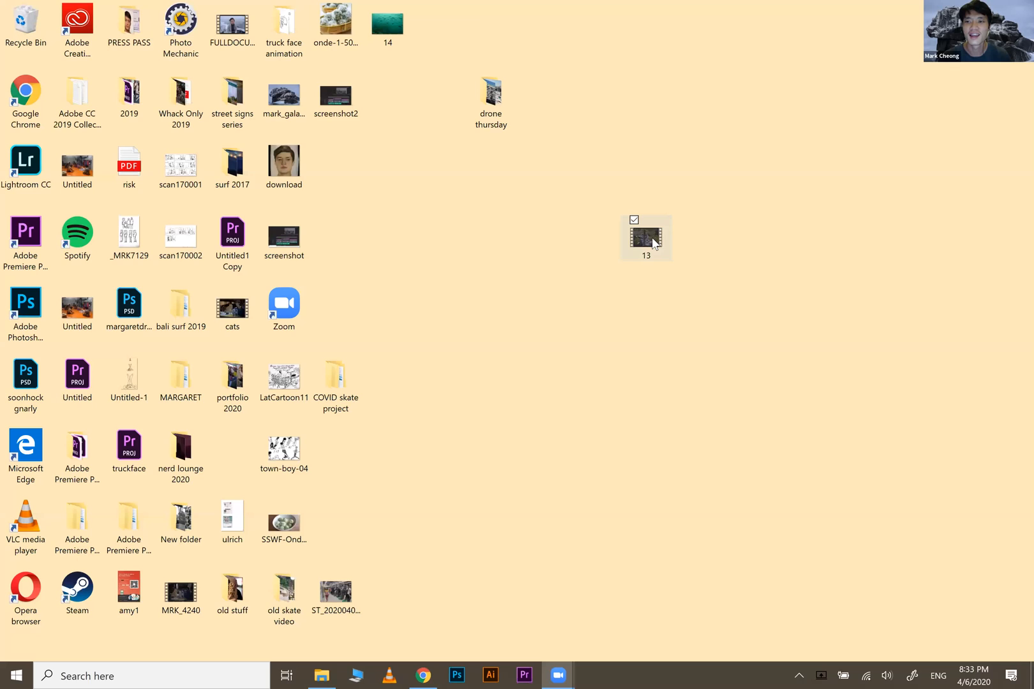
double_click(644, 237)
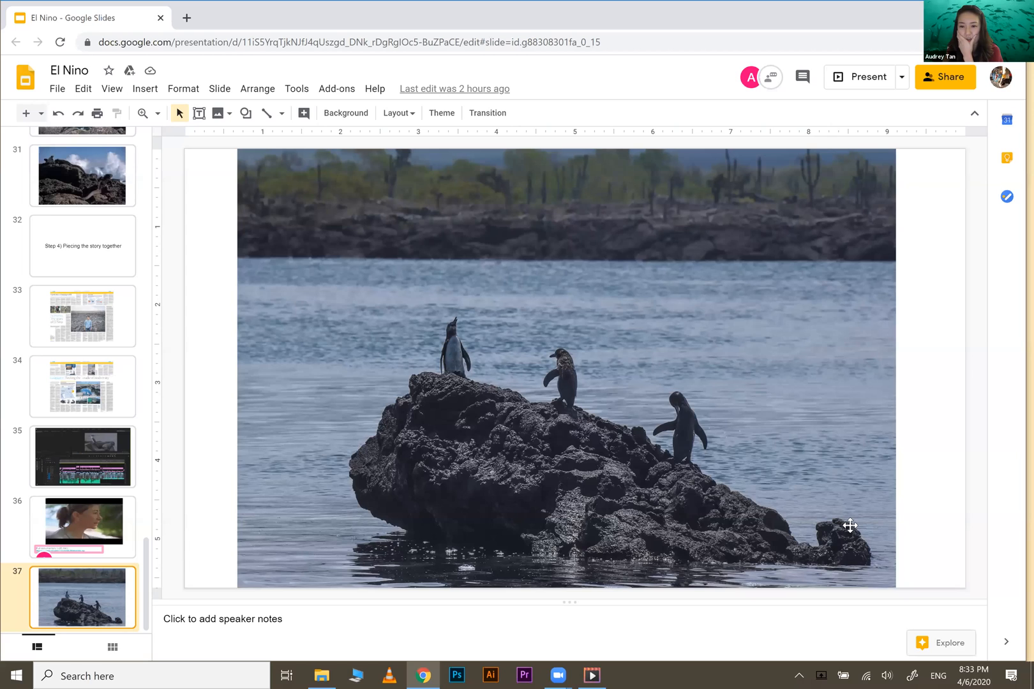
mouse_move(193, 293)
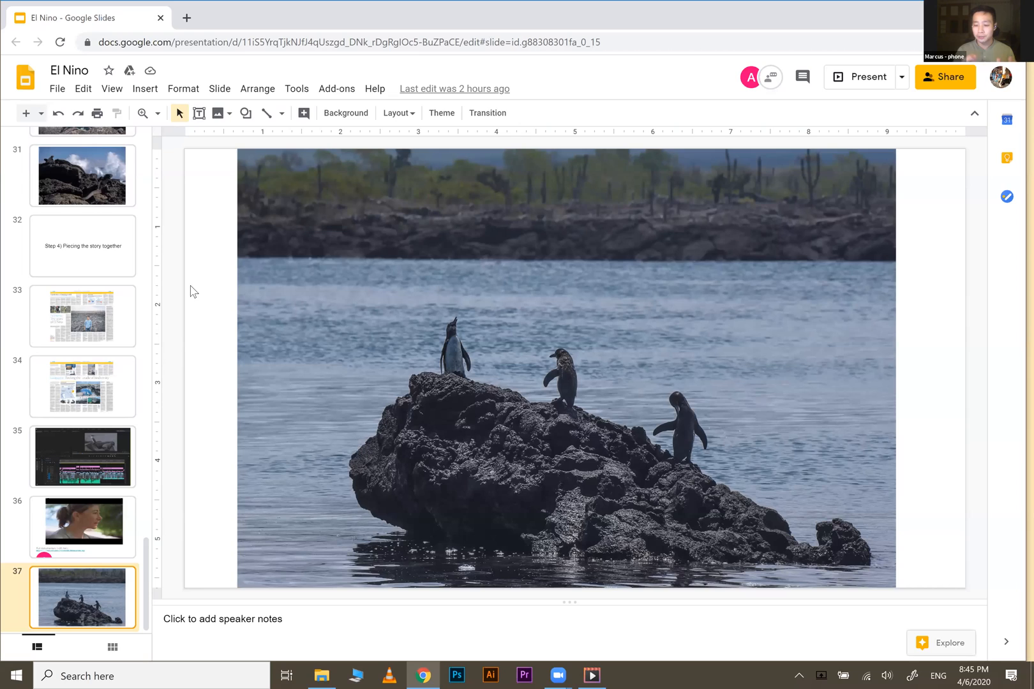
mouse_move(588, 94)
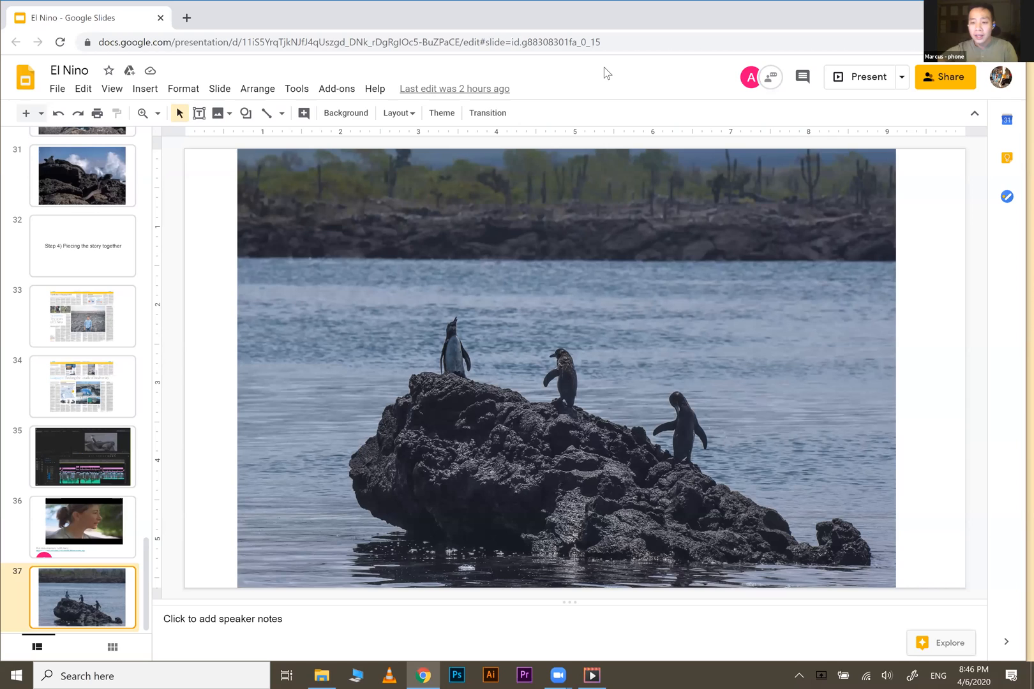
mouse_move(613, 68)
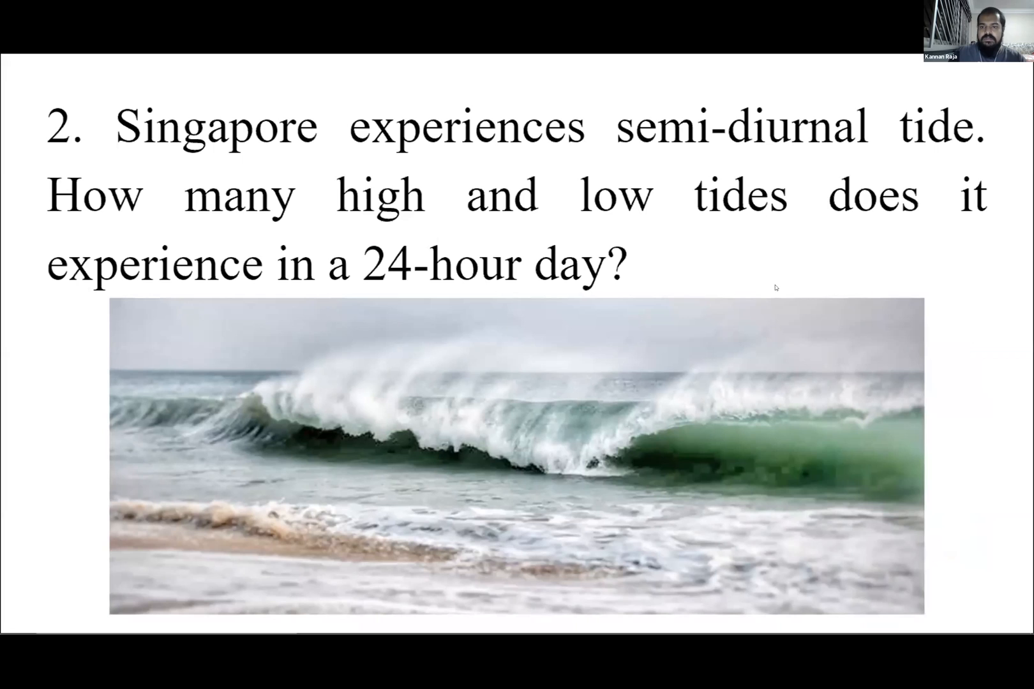
Advance from the Singapore semi-diurnal tides question to the scuba expansion question.
key(right)
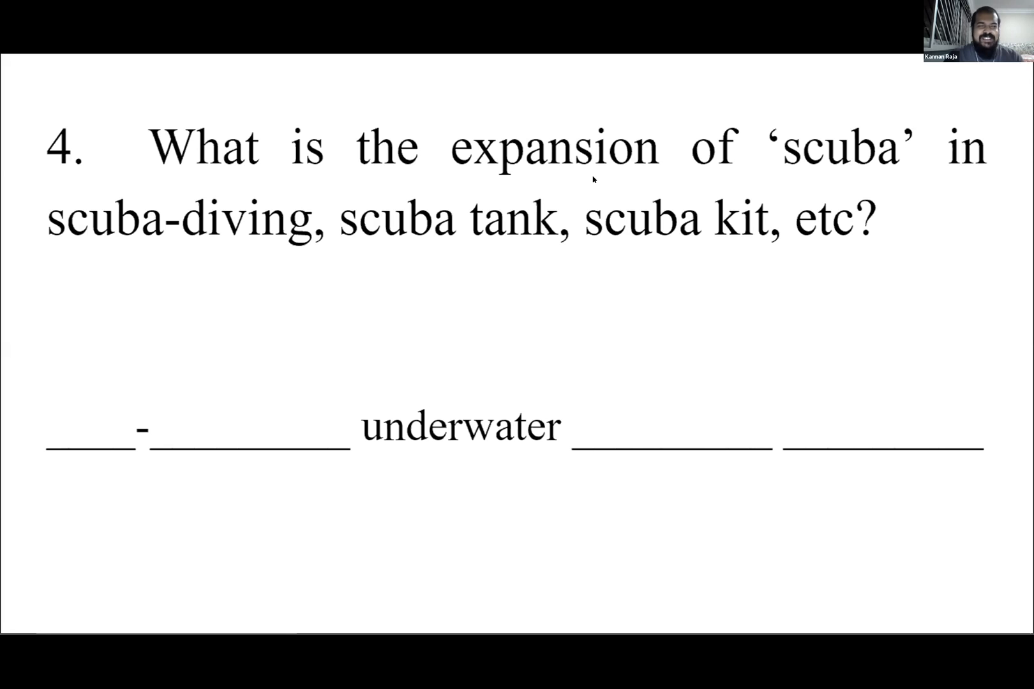
Advance from question 4 on the scuba expansion to the obligate marine organisms question.
key(Right)
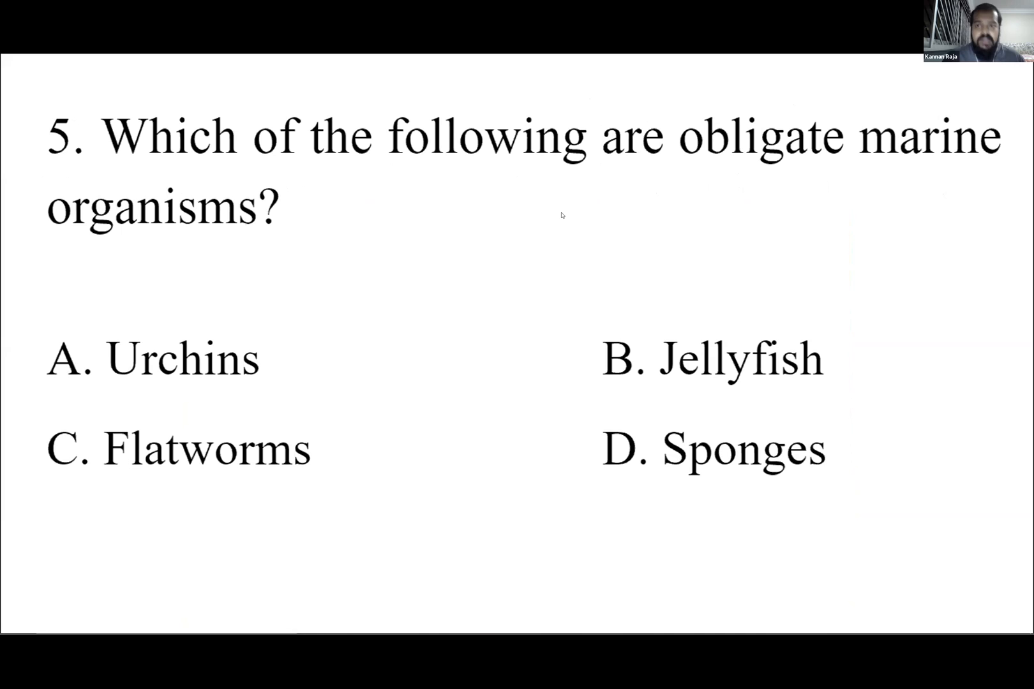
mouse_move(546, 216)
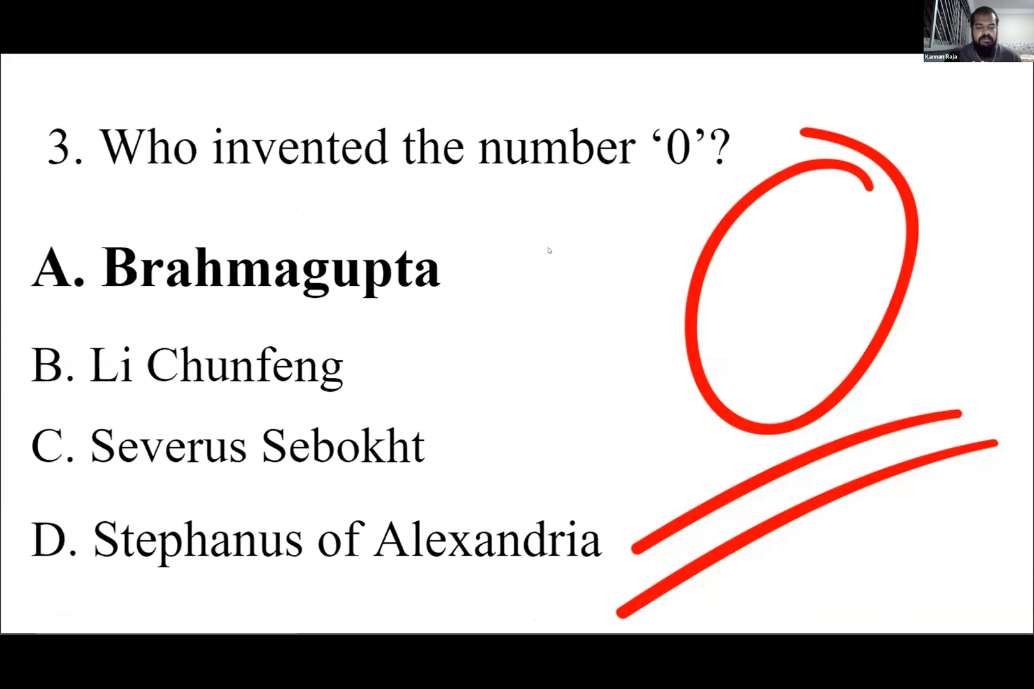
mouse_move(513, 252)
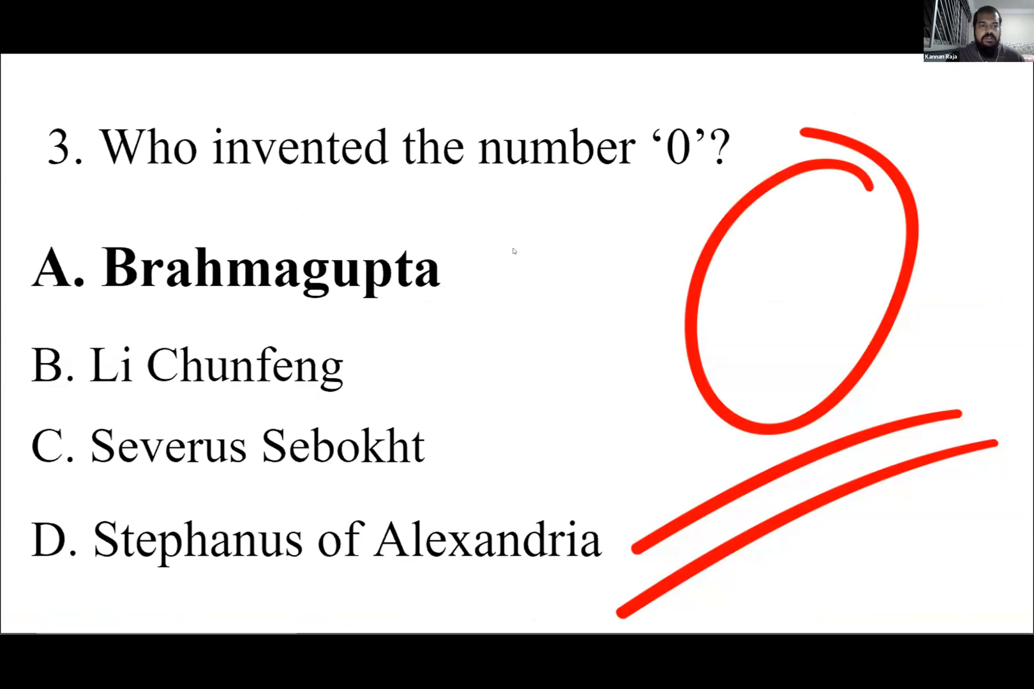
Advance past the Brahmagupta answer for question 3 to the scuba answer slide.
key(Right)
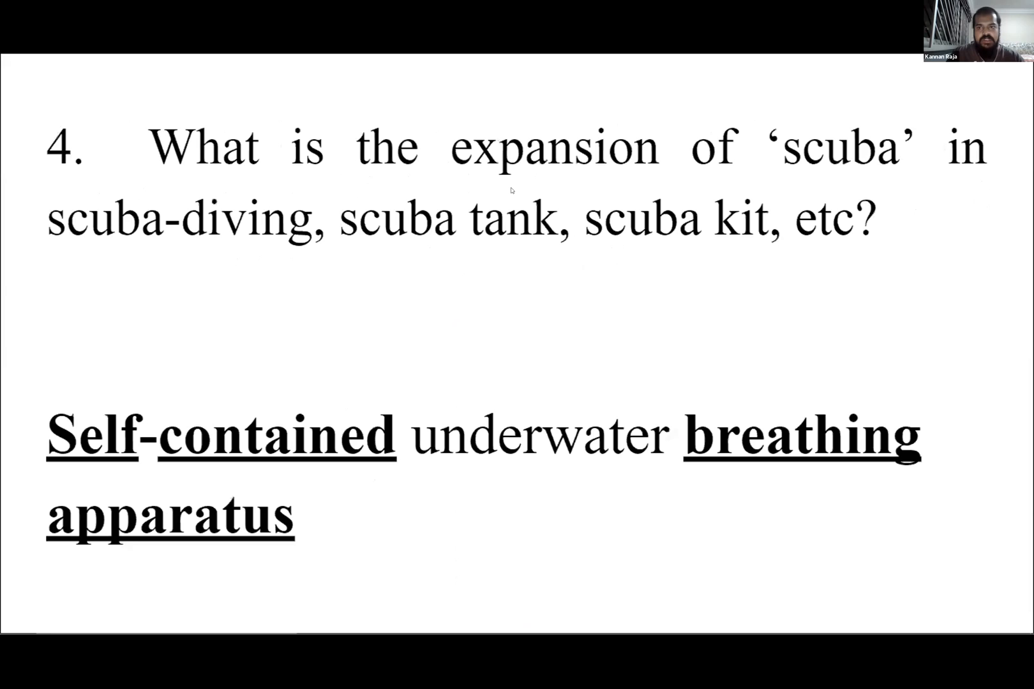
Advance to question 5 on whether a Goo Lagoon–style underwater beach really exists.
key(Right)
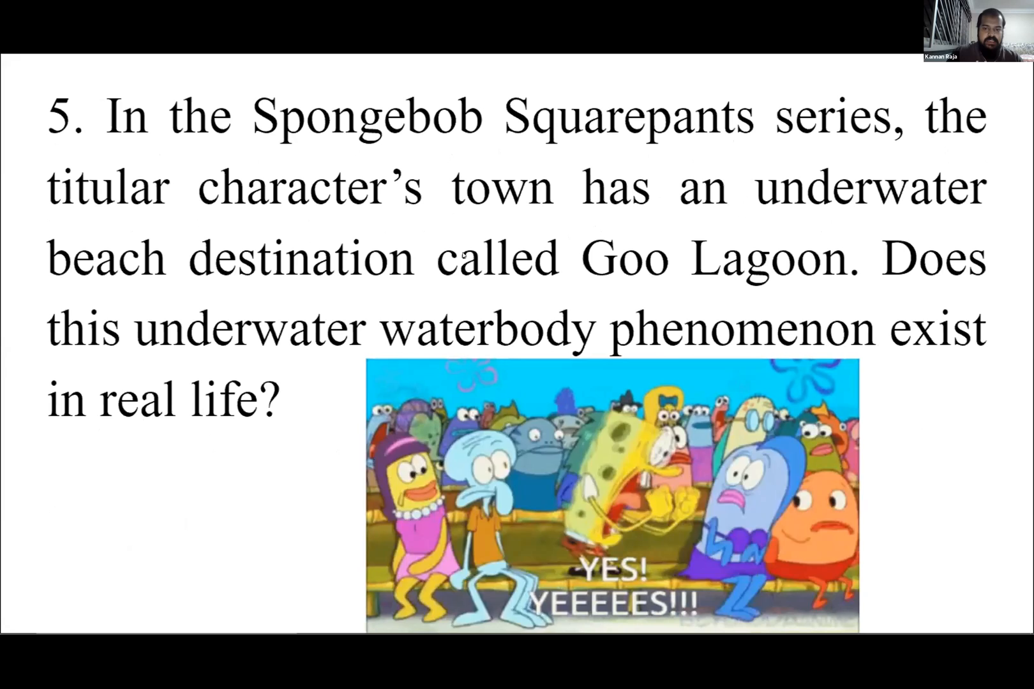